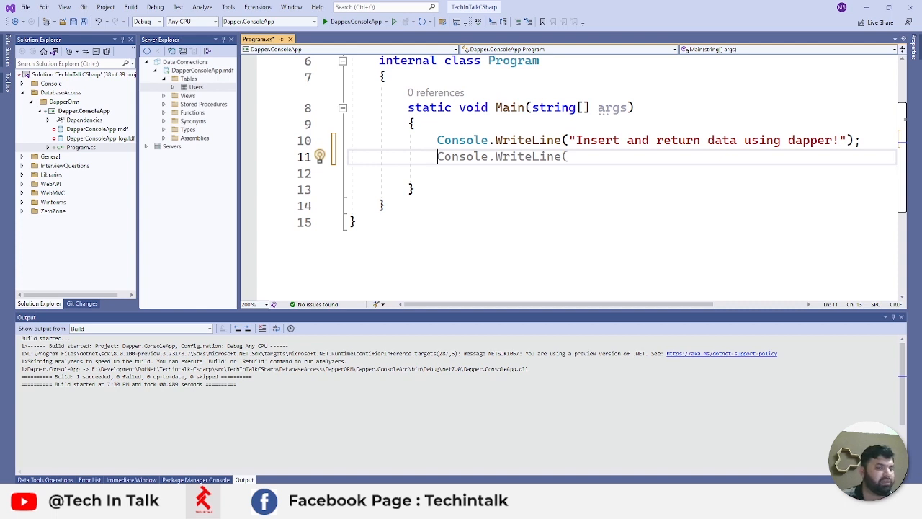
mouse_move(612, 182)
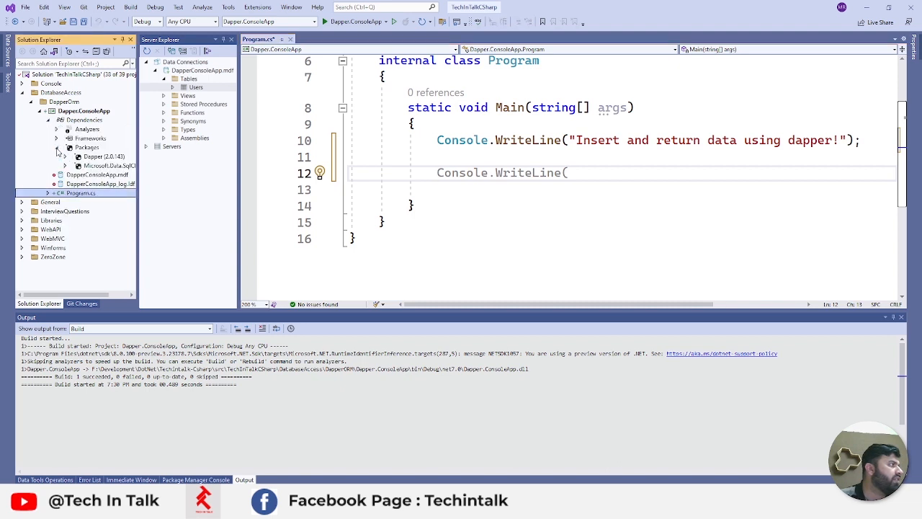
Step: Open the project's NuGet package manager and confirm Dapper 2.0.143 and Microsoft.Data.SqlClient are installed
right_click(86, 147)
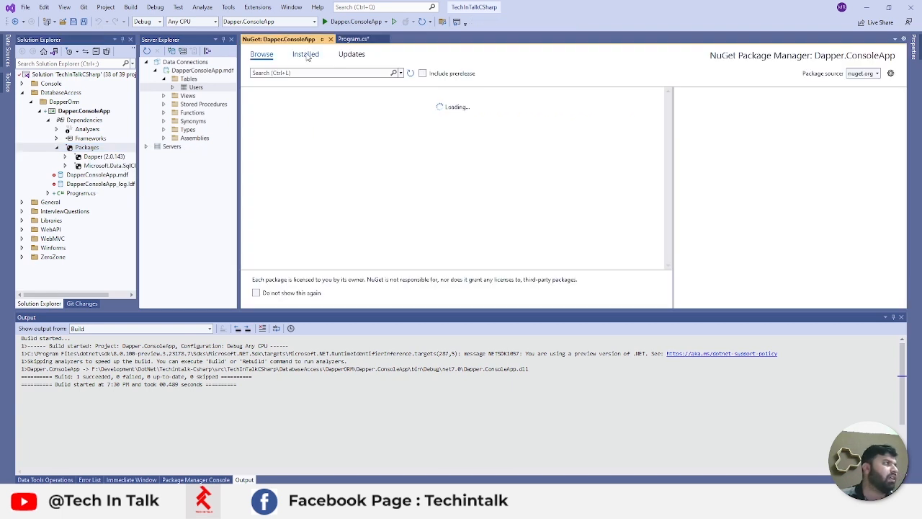
left_click(305, 54)
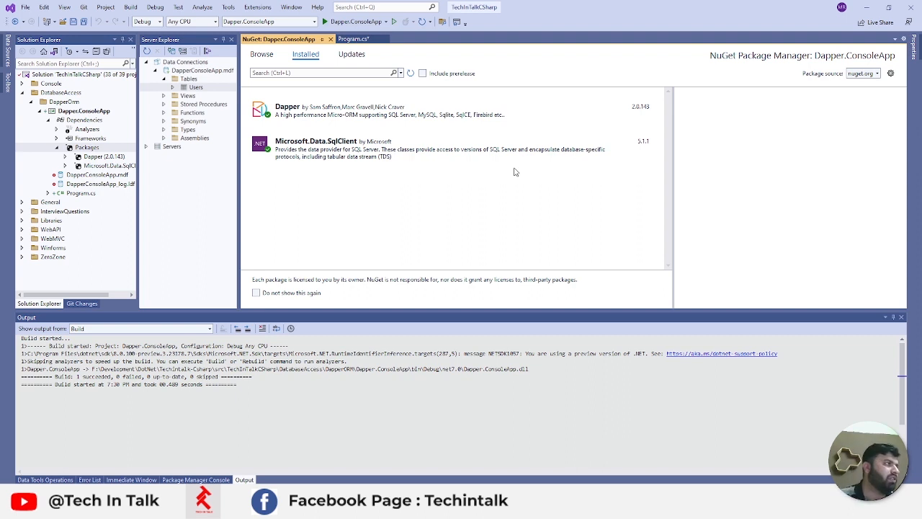
mouse_move(335, 110)
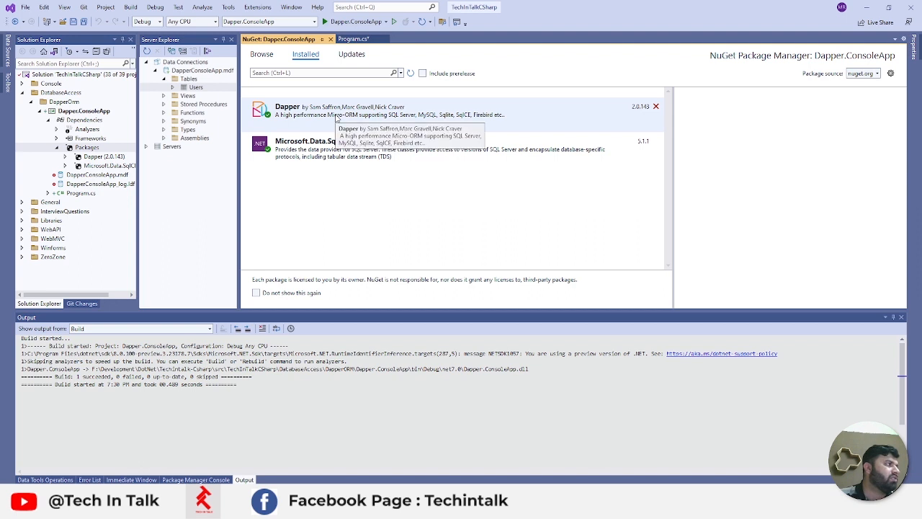
mouse_move(280, 201)
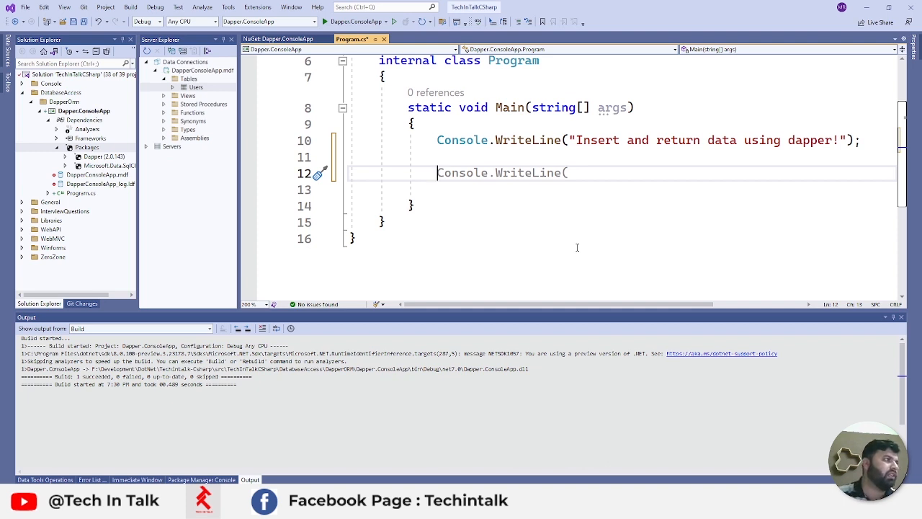
Step: Declare a string connectionString in Main, then preview the Service-based Database item and cancel
type("string connectionString = Console.ReadLine();")
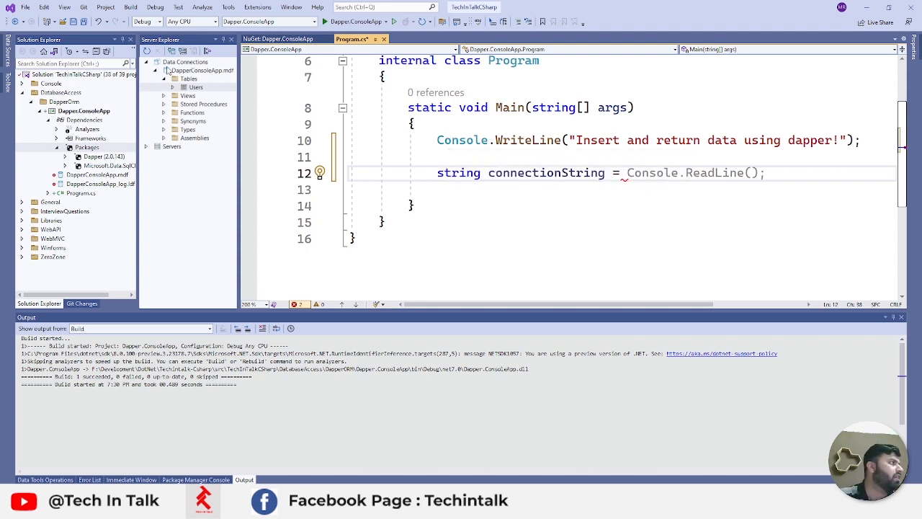
right_click(83, 101)
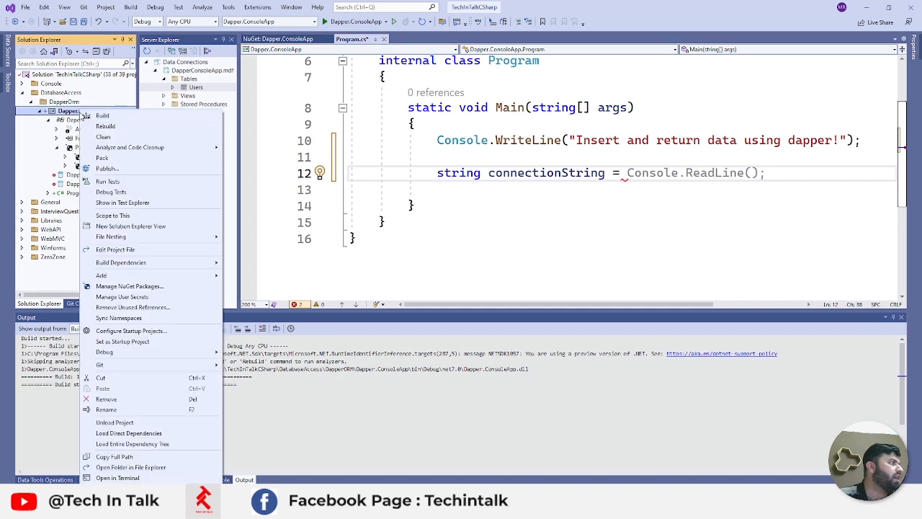
left_click(101, 275)
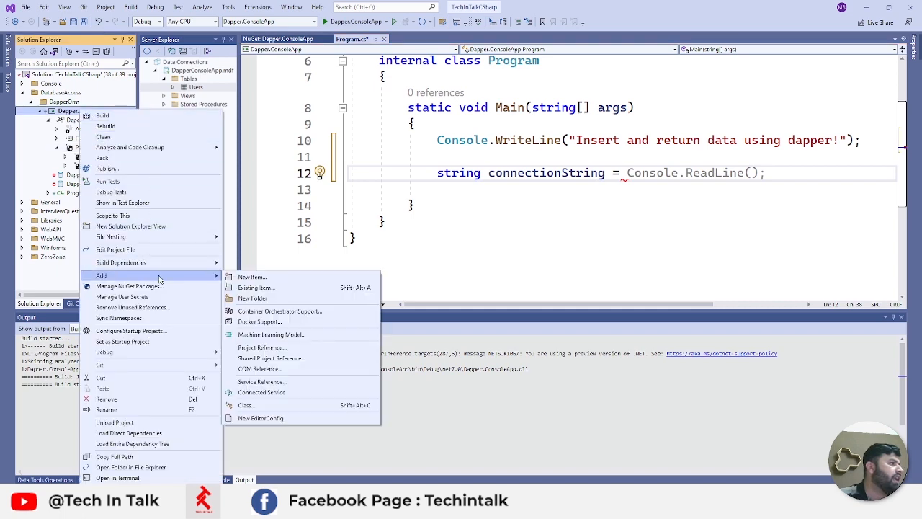
left_click(252, 277)
type("data")
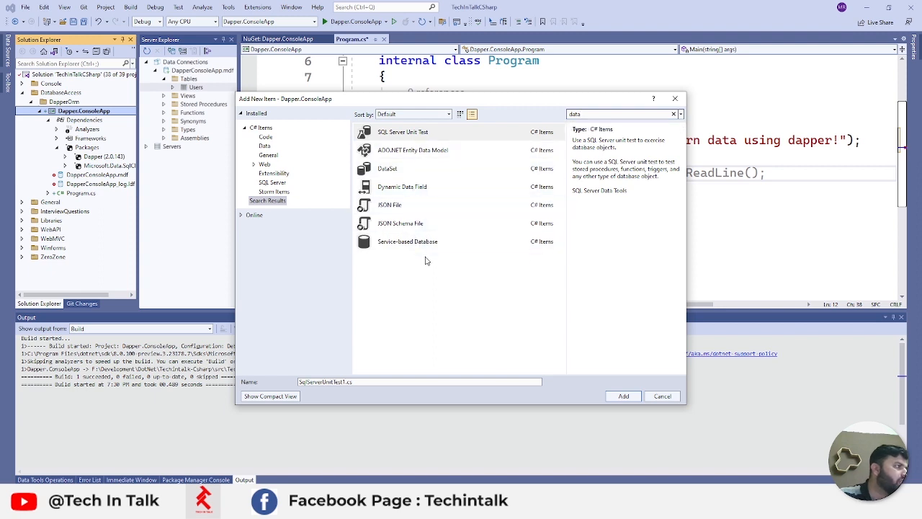
left_click(407, 241)
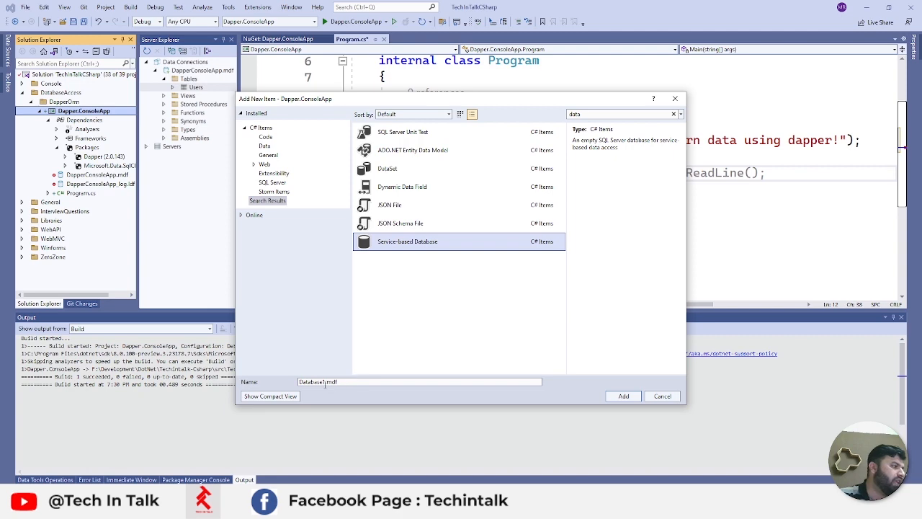
left_click(660, 396)
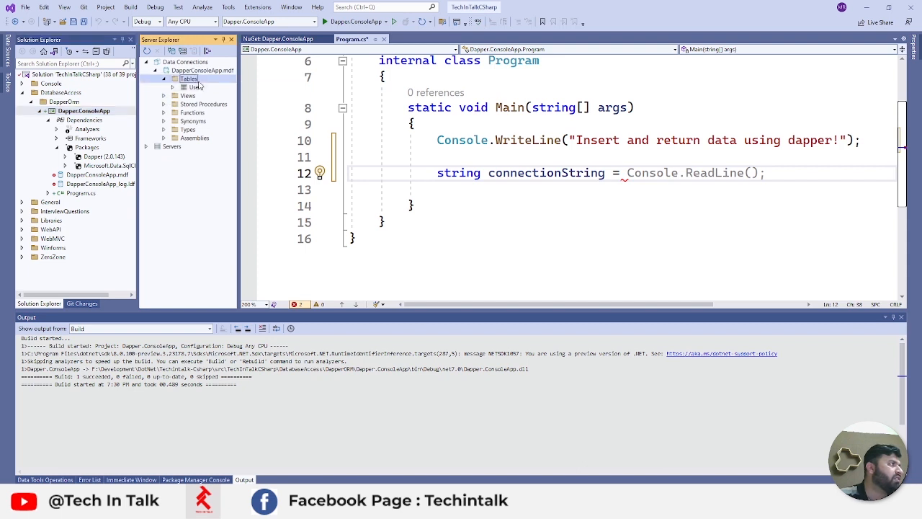
Step: Show the Users table's data from Server Explorer
right_click(188, 79)
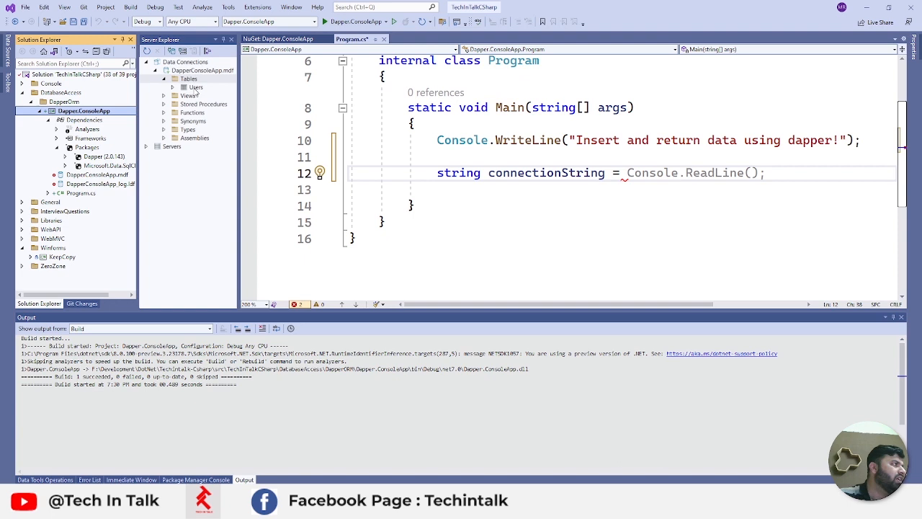
left_click(195, 87)
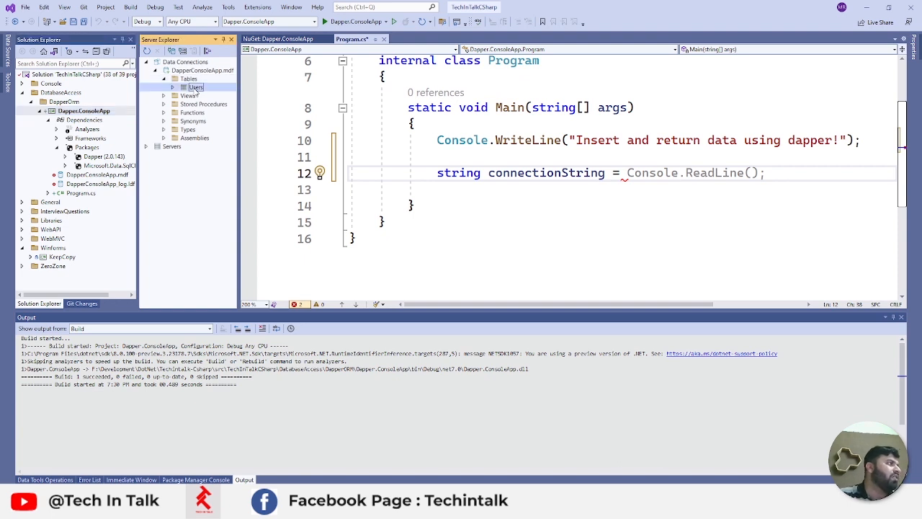
mouse_move(173, 186)
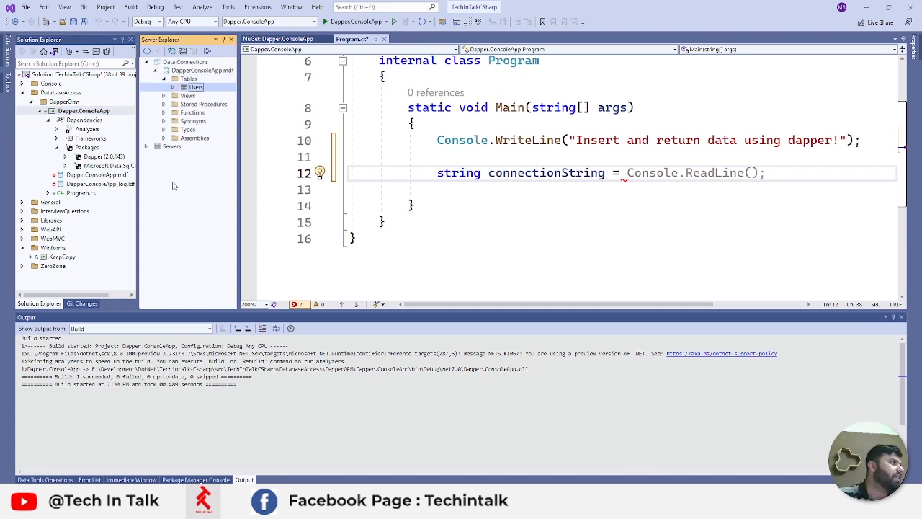
right_click(196, 87)
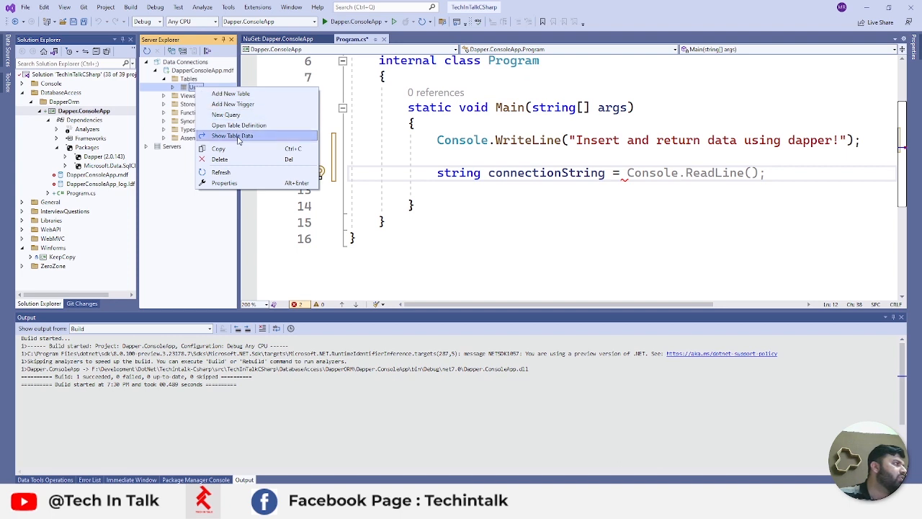
left_click(232, 136)
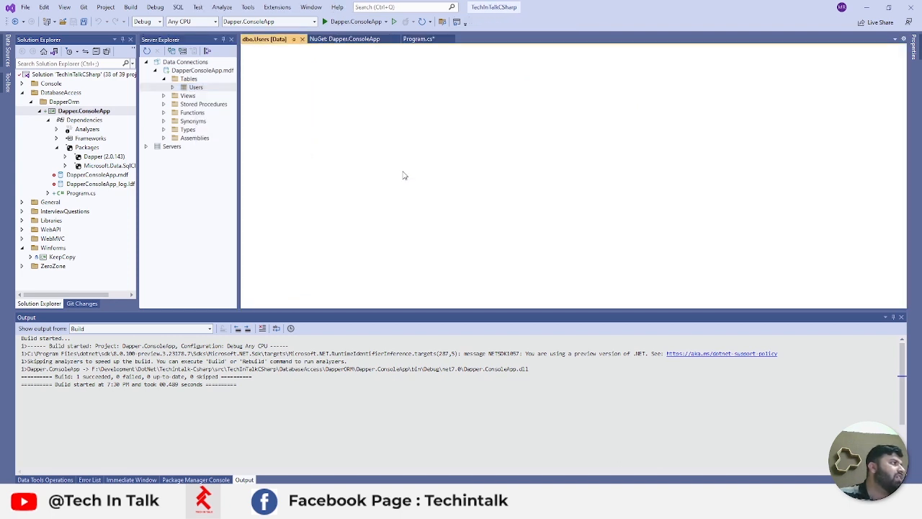
mouse_move(427, 213)
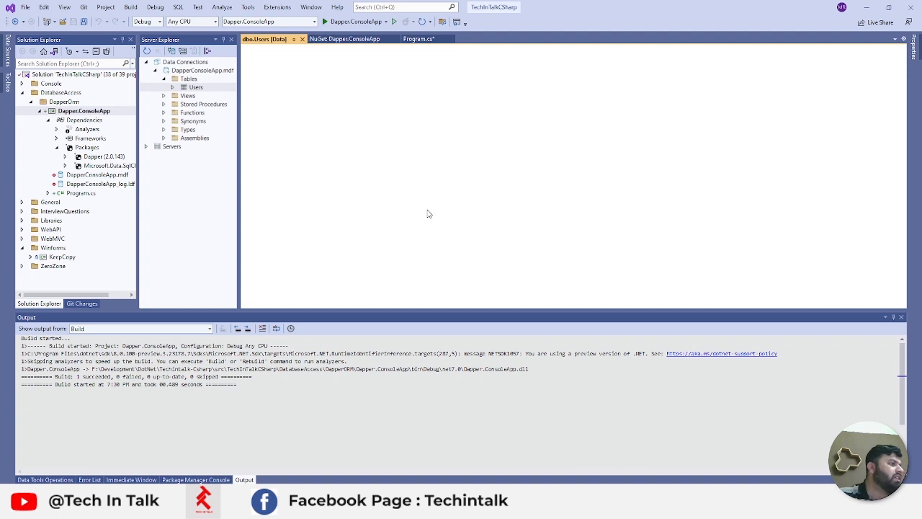
mouse_move(396, 59)
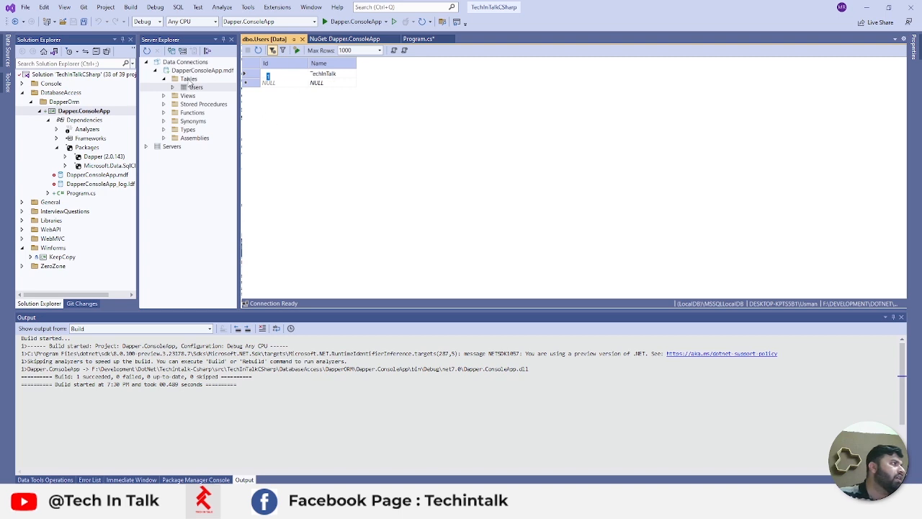
Step: Copy the .mdf connection's Connection String from its properties and return to Program.cs
right_click(200, 70)
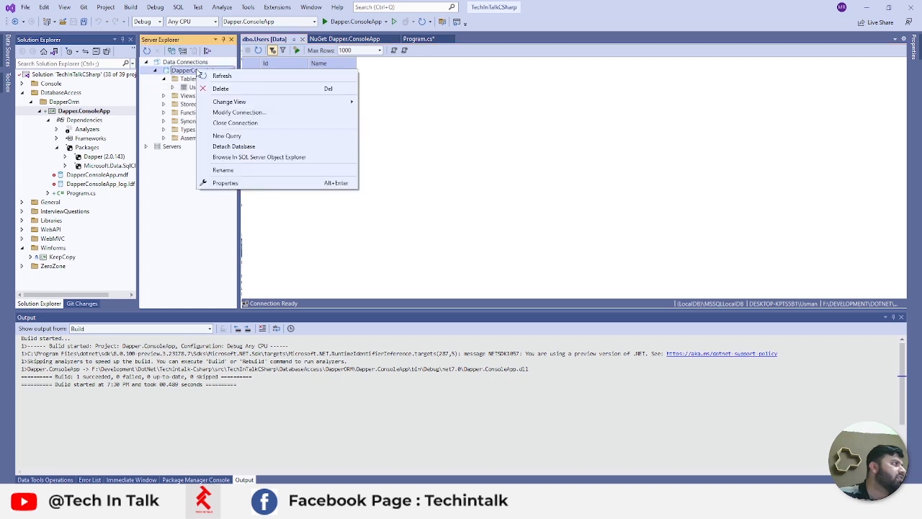
left_click(226, 183)
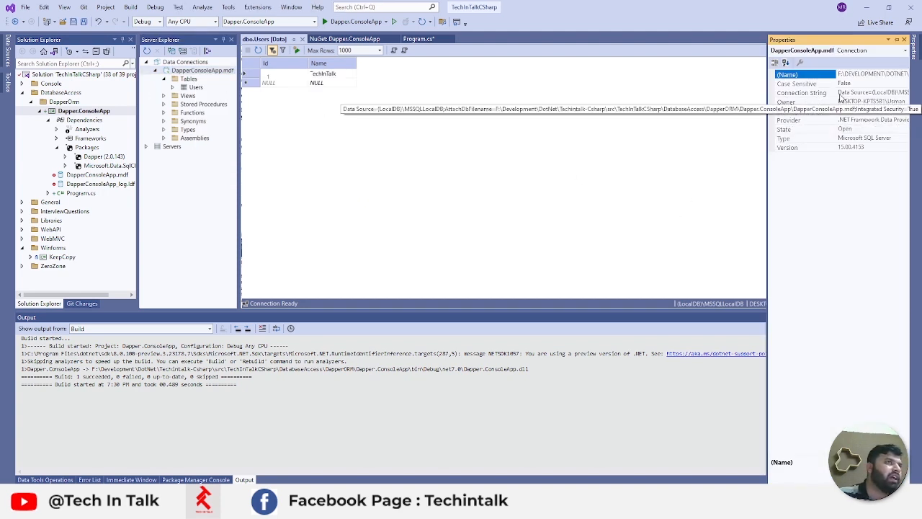
left_click(801, 92)
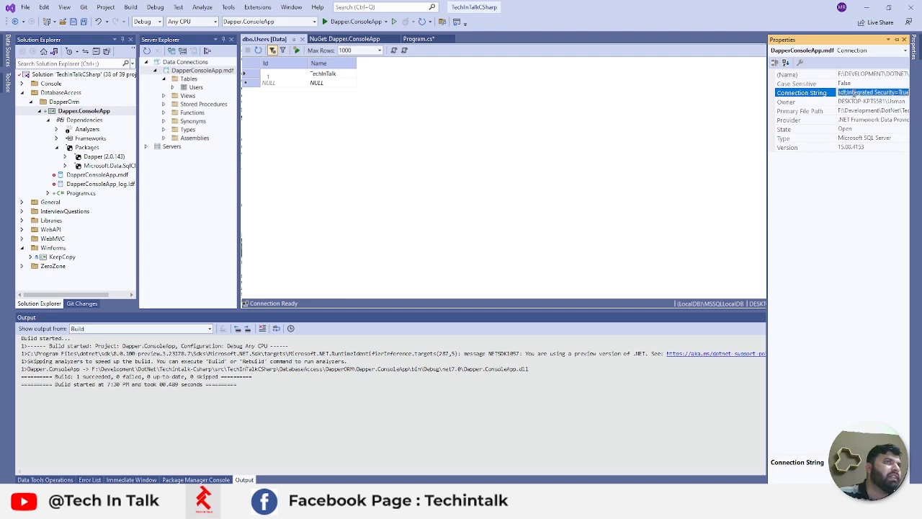
left_click(420, 38)
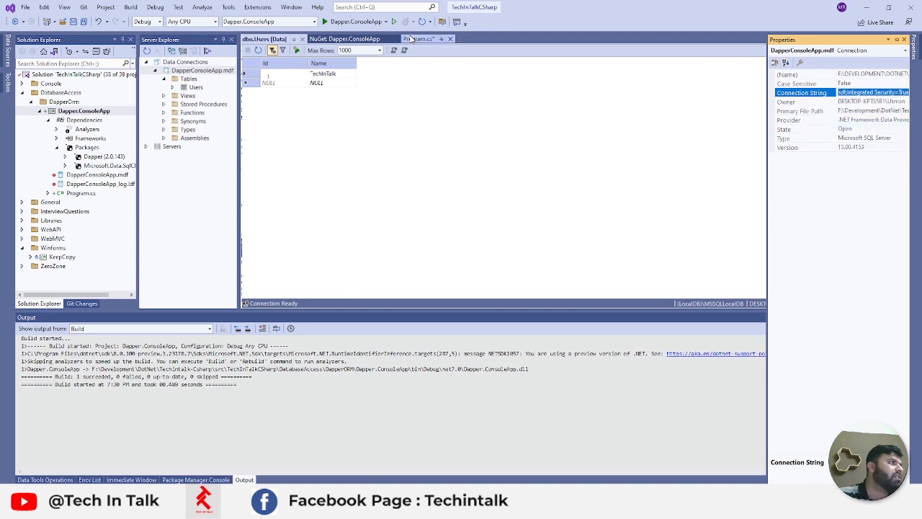
left_click(424, 38)
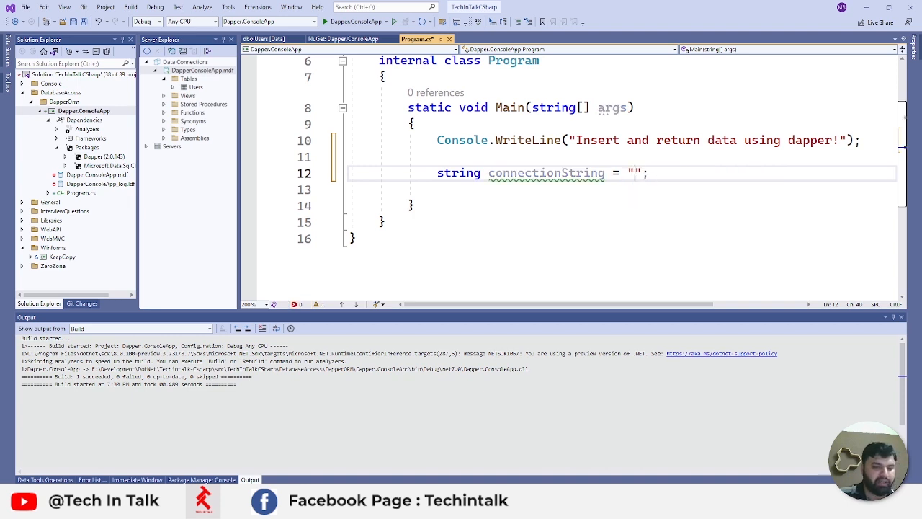
Step: Paste the LocalDB connection string, create a using IDbConnection SqlConnection, and call connection.Open()
type("Data Source=(LocalDB)\\\\MSSQLLocalDB;")
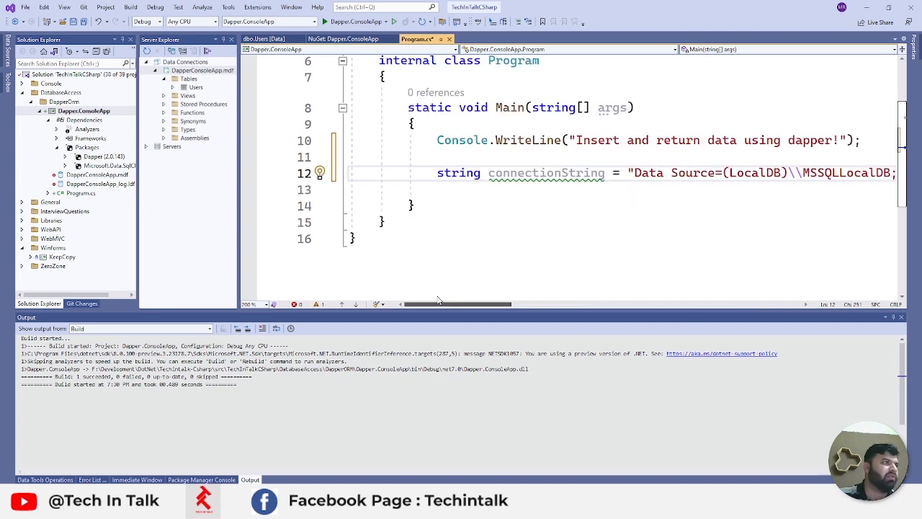
type("SqlConnection connection = null;")
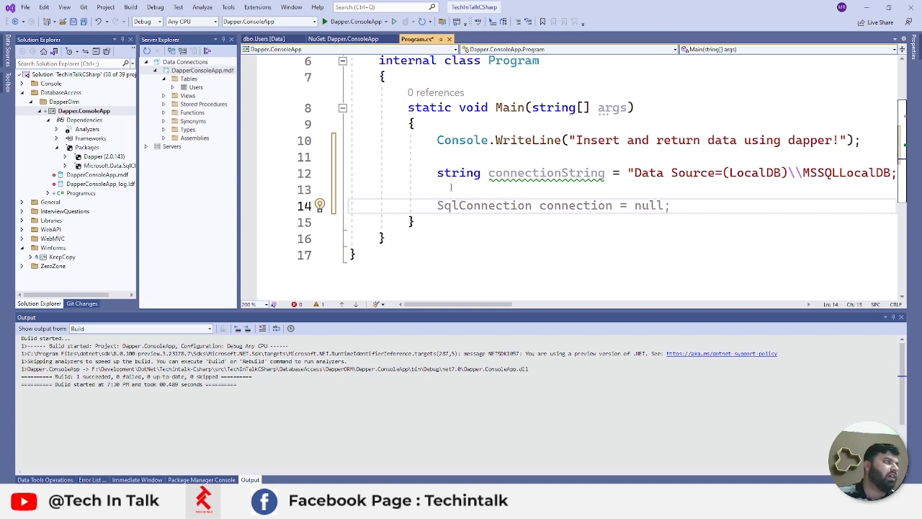
type("using")
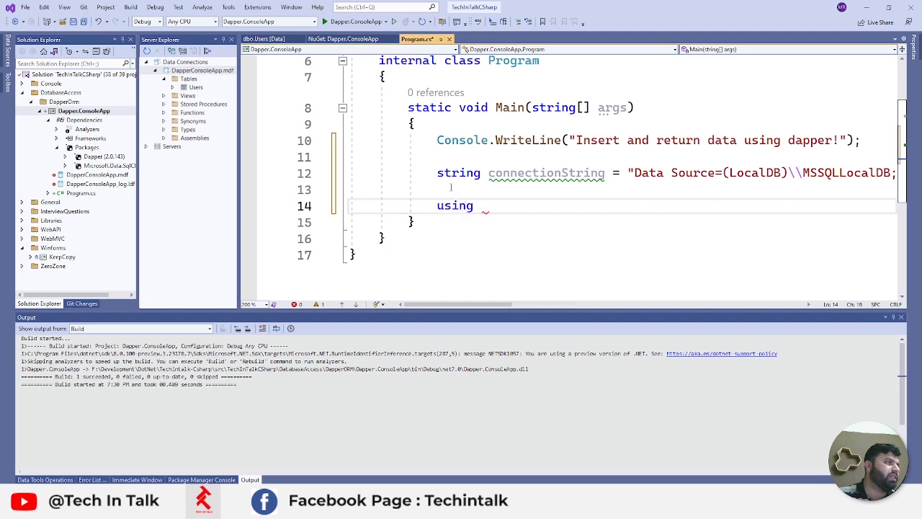
type("IDbConnection connection = new")
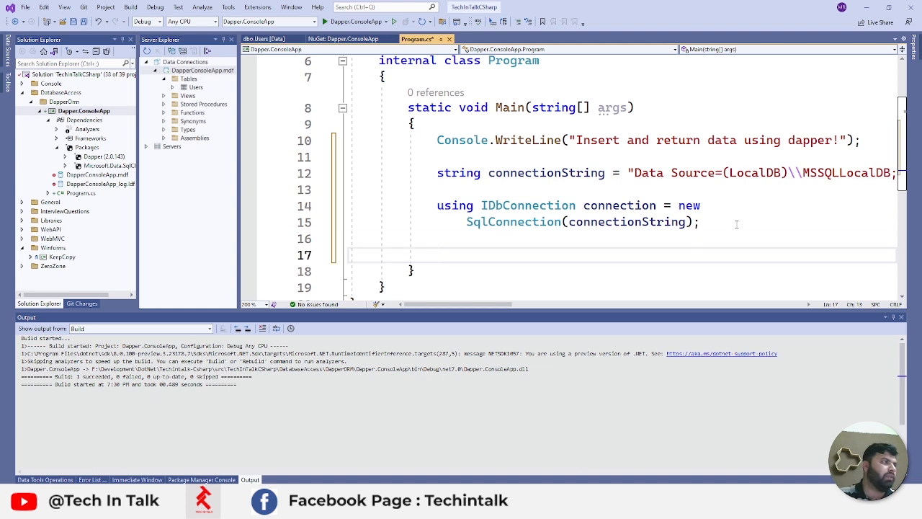
type("connection.Open();")
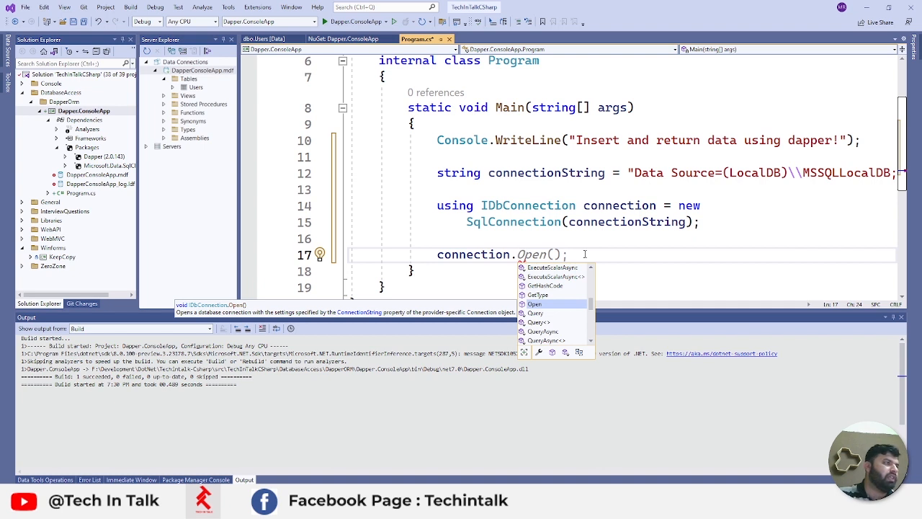
Step: Replace Open() with connection.QuerySingle("", new { }) on line 17
type("Query")
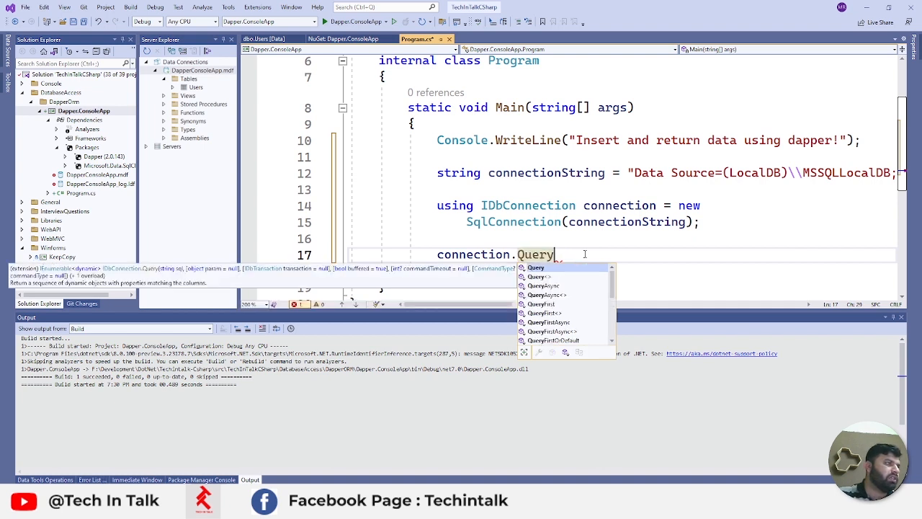
type("SingleResult = true;")
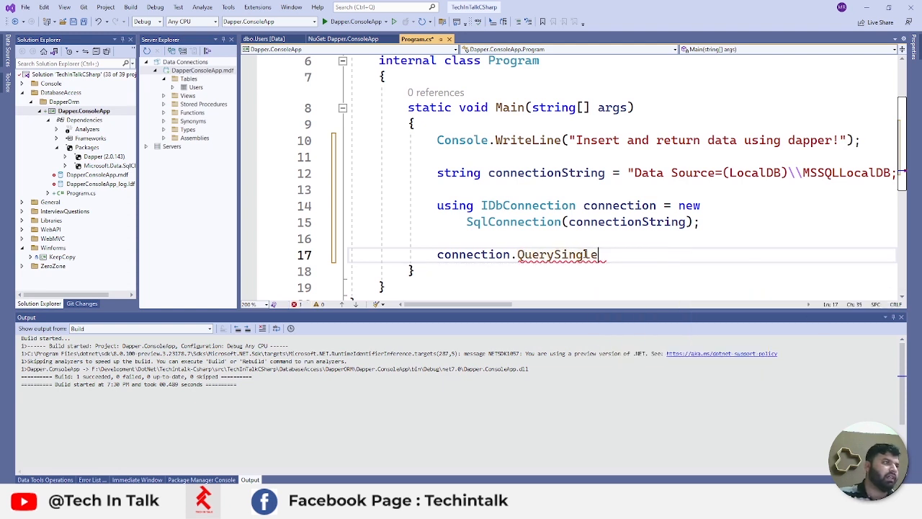
type("()")
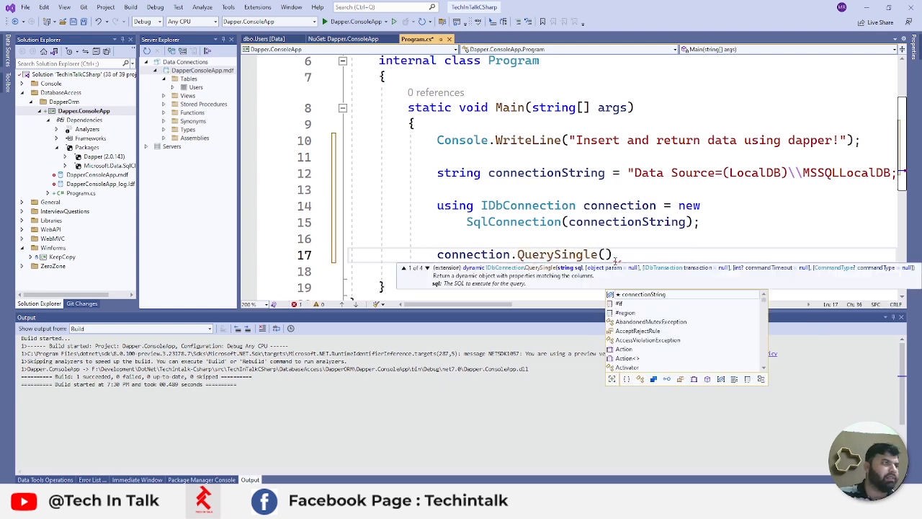
type("\"\",")
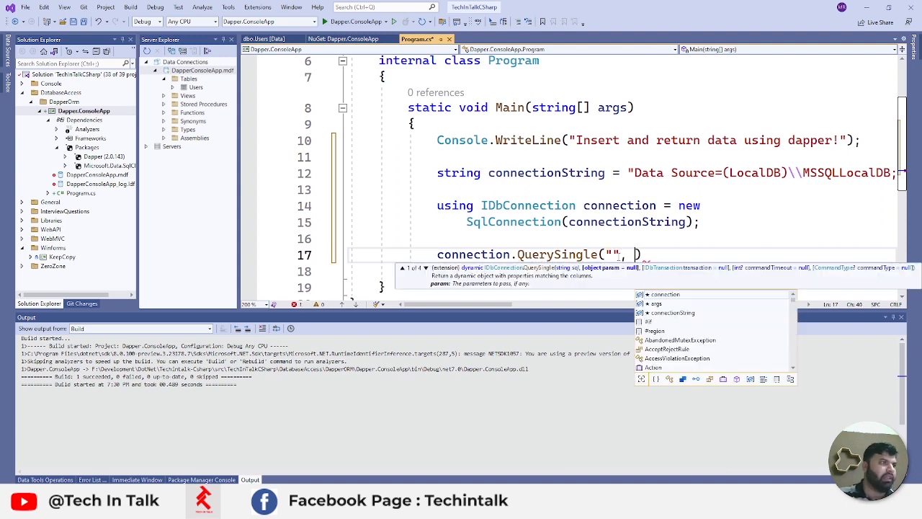
type("new object[] {}")
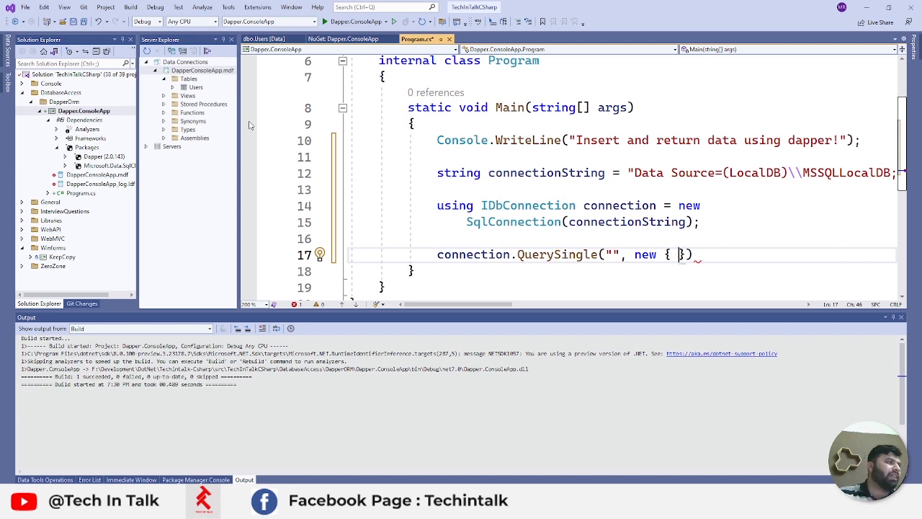
Step: Check the Users table columns, then pass Name = "TechInTalk" and type QuerySingle as <int>
double_click(196, 86)
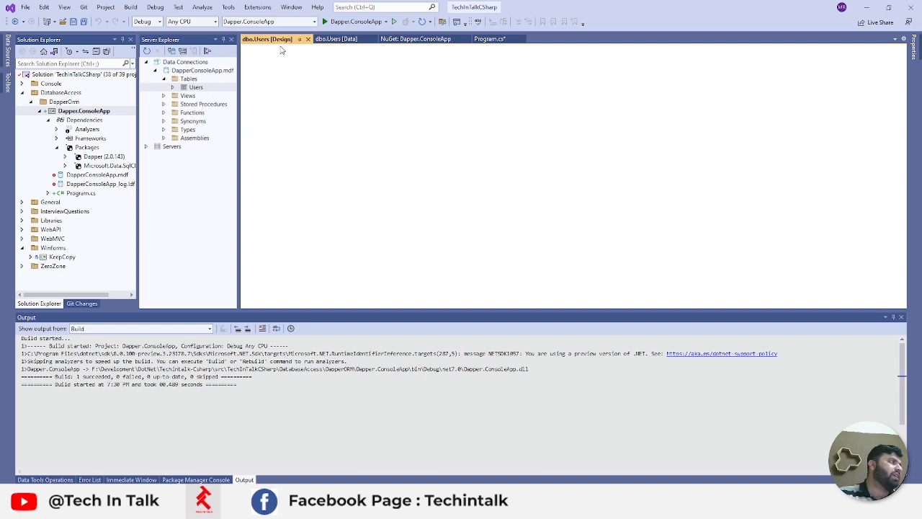
left_click(489, 38)
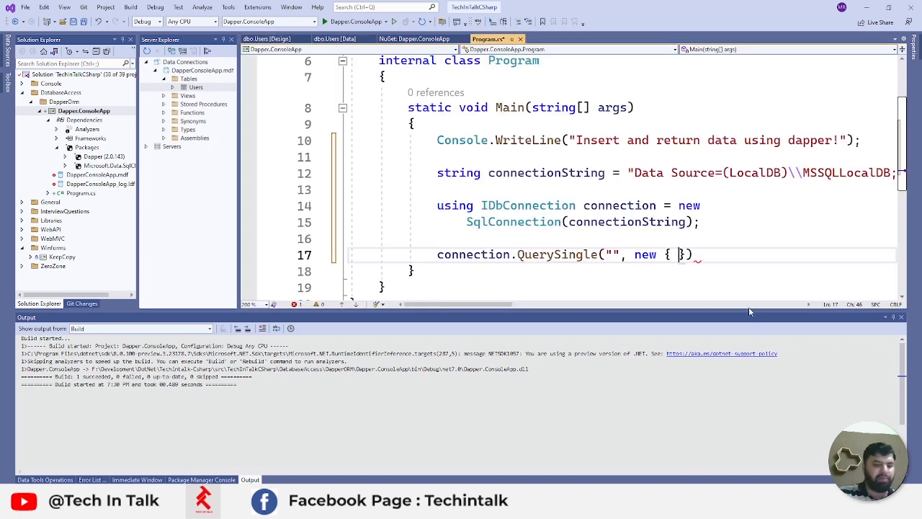
type("Name = \"\"")
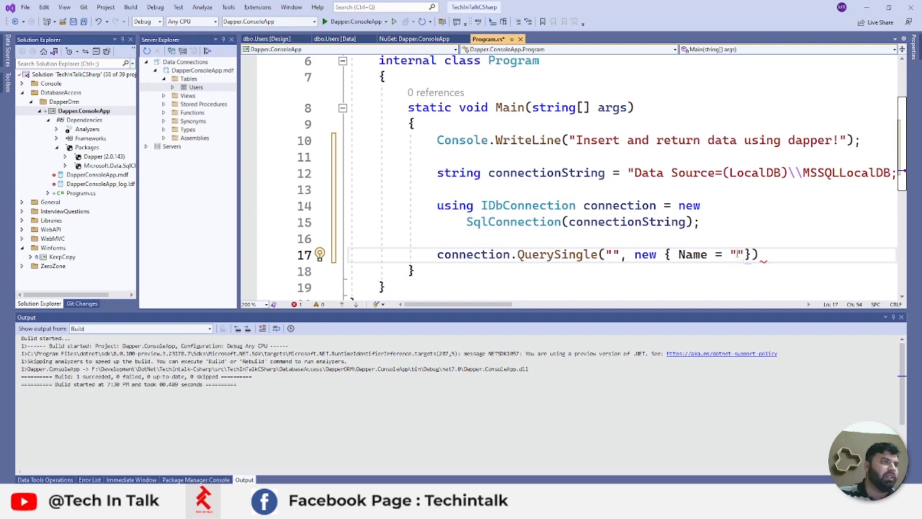
type("Tech")
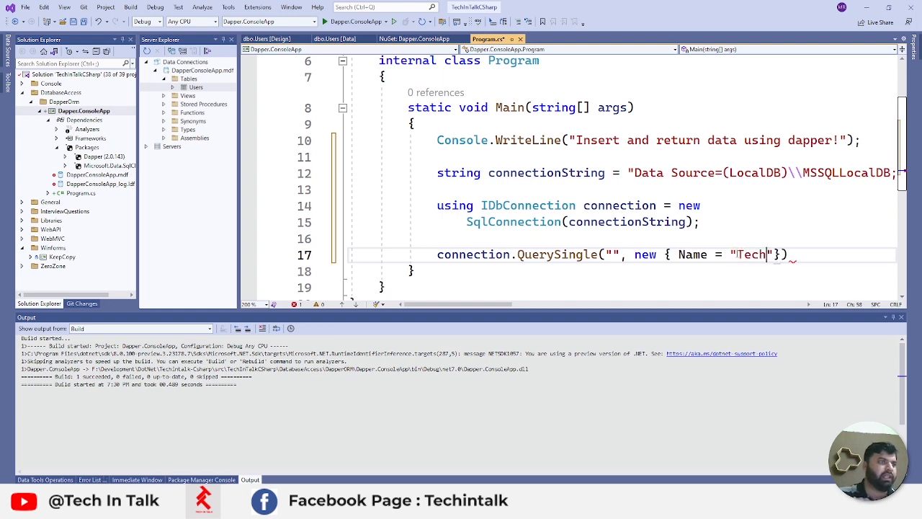
type("Intalk")
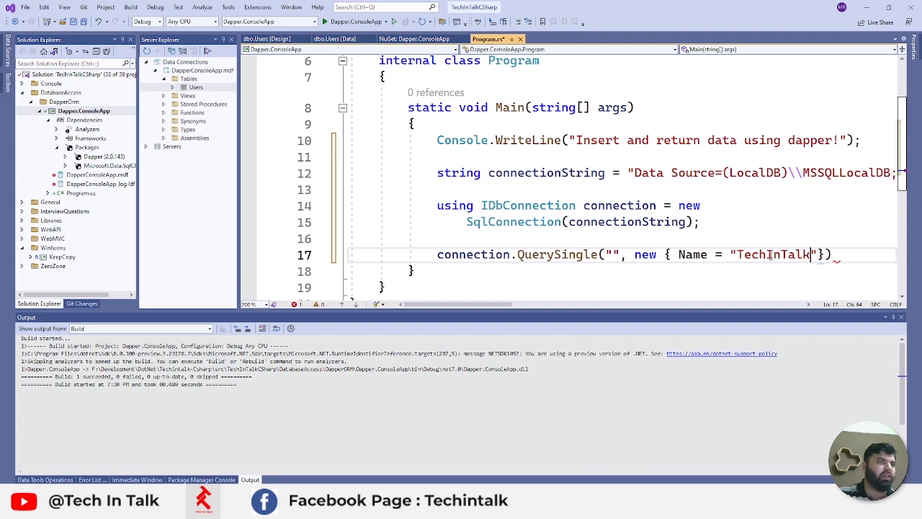
type("};")
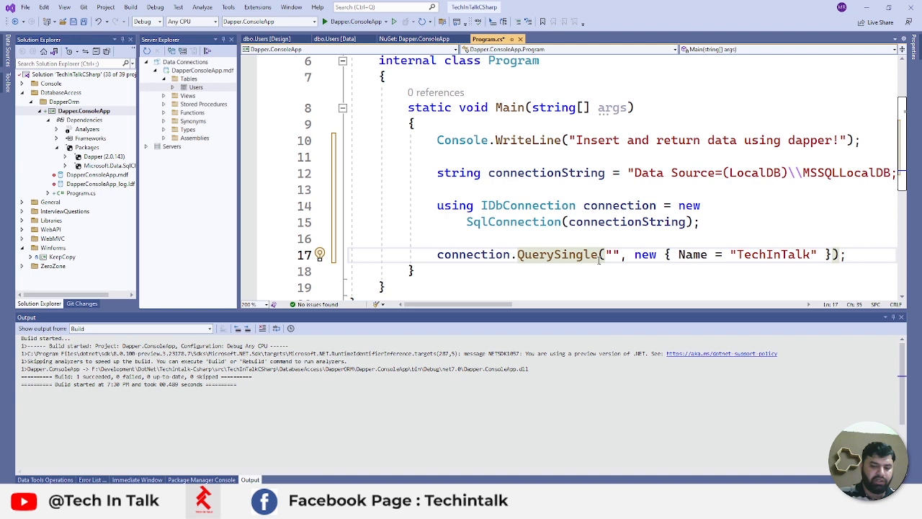
type("<int>")
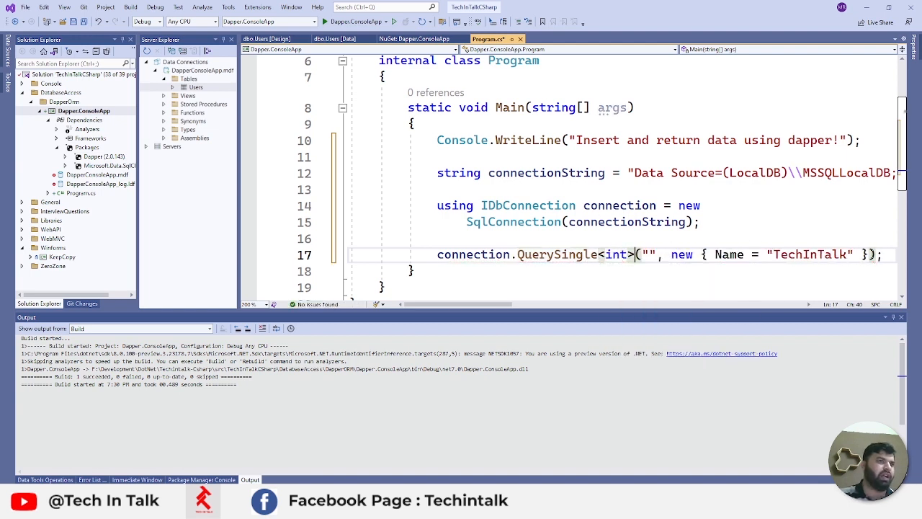
Step: Assign the query result to int userId and start a verbatim string sql variable
scroll("down", 3)
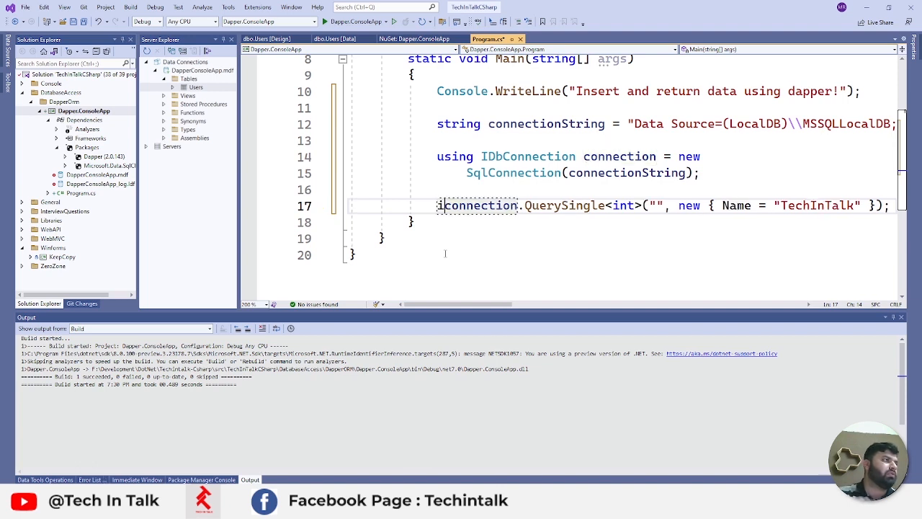
type("int userId =")
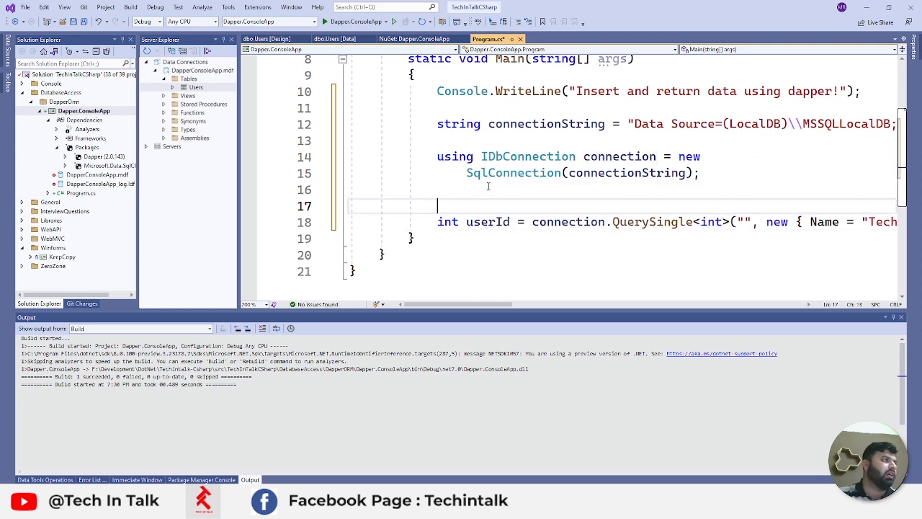
type("string")
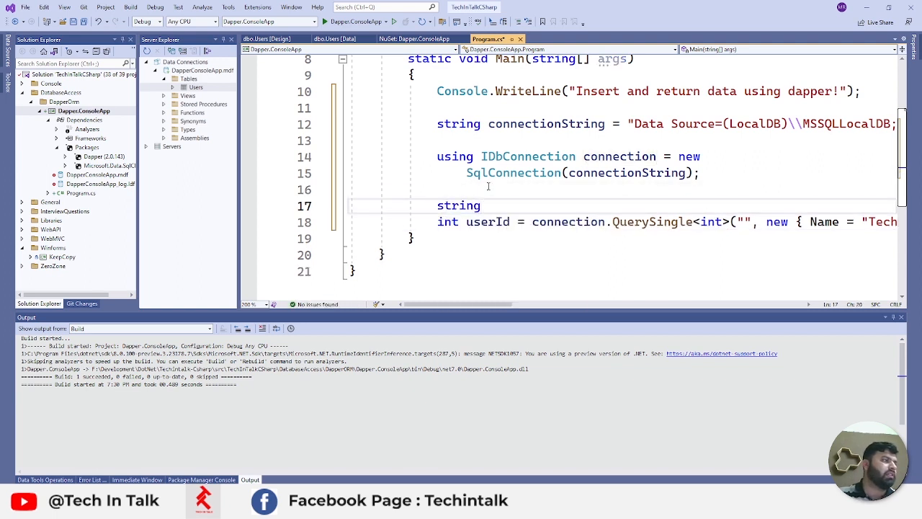
type("sql = connection.ConnectionString;")
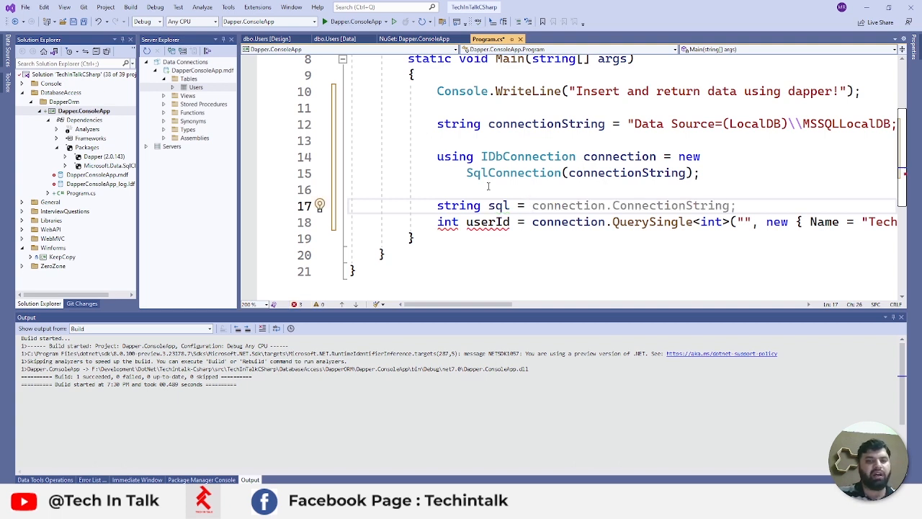
type("@\"I\";")
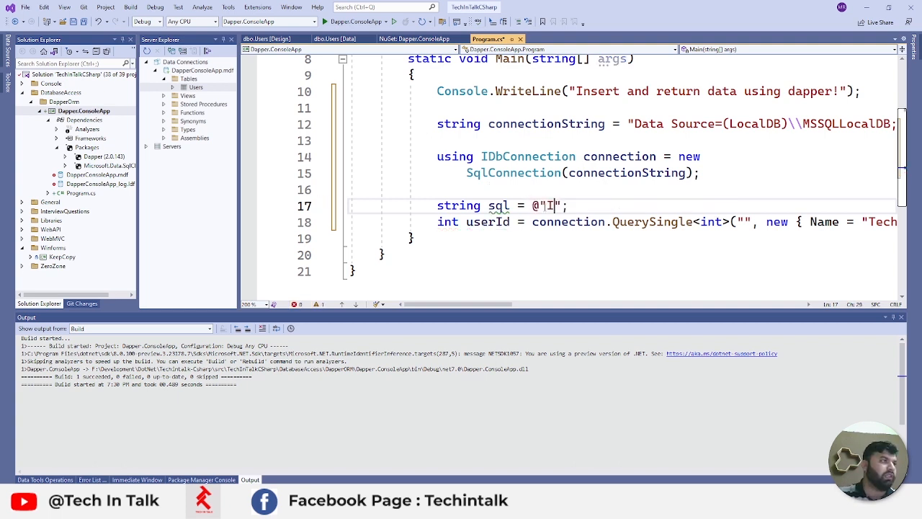
type("NSEWR")
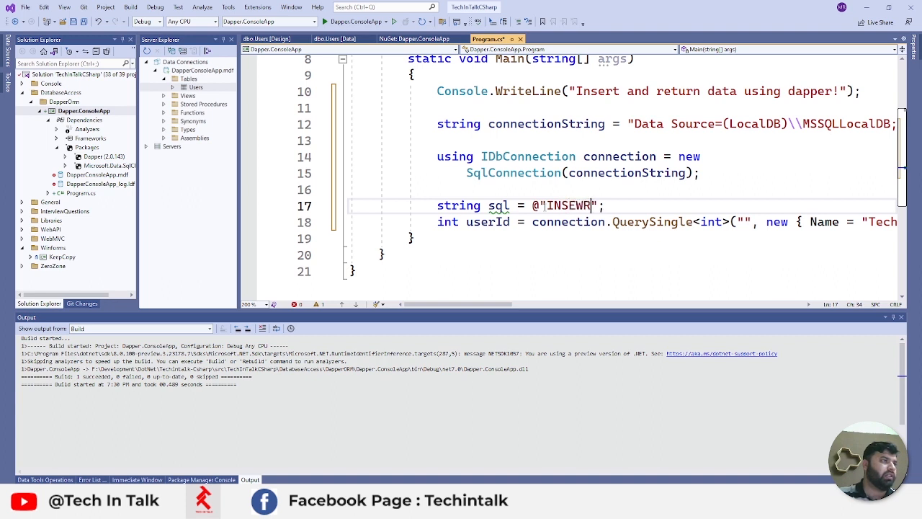
Step: Write INSERT INTO db.[Users](Name) in the SQL string
type("INSERT INTO db.")
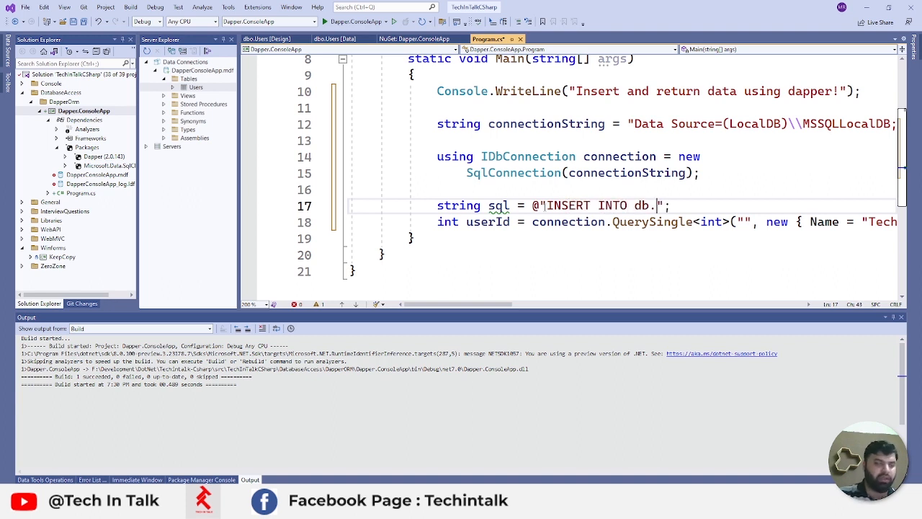
type("[Users")
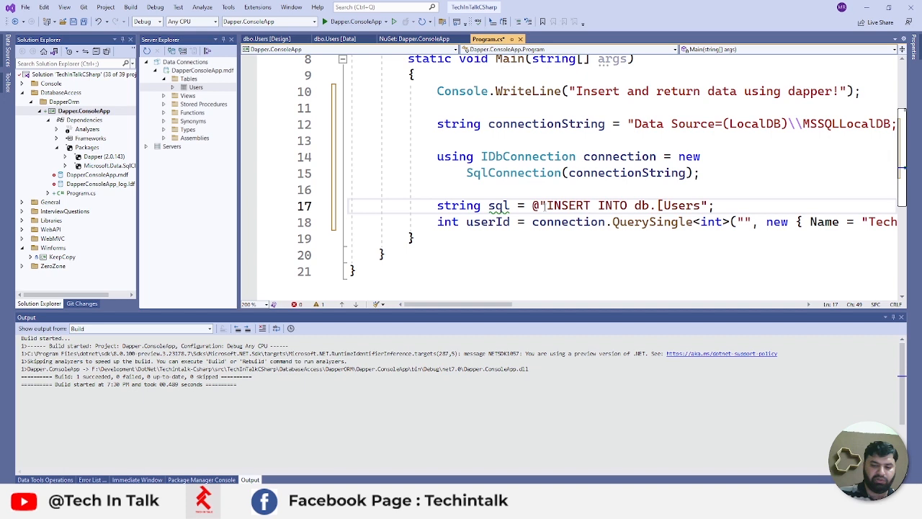
type("(")
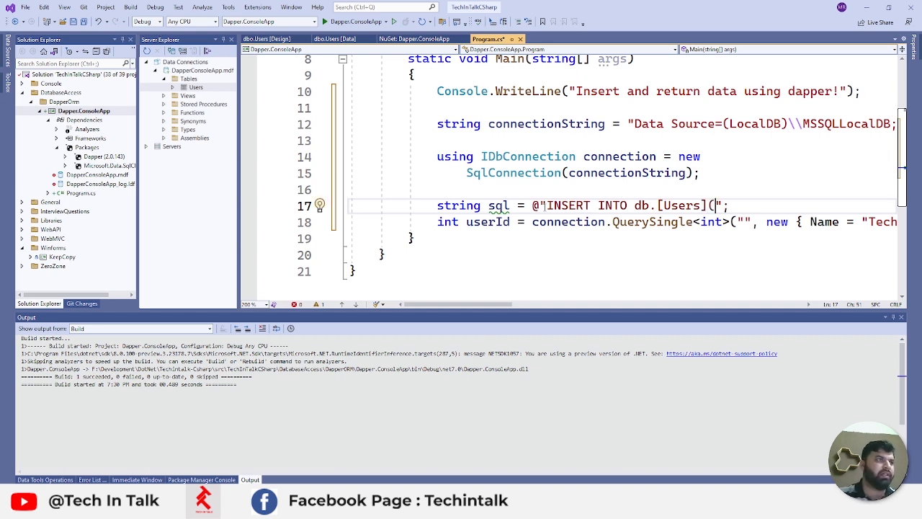
type("Name")
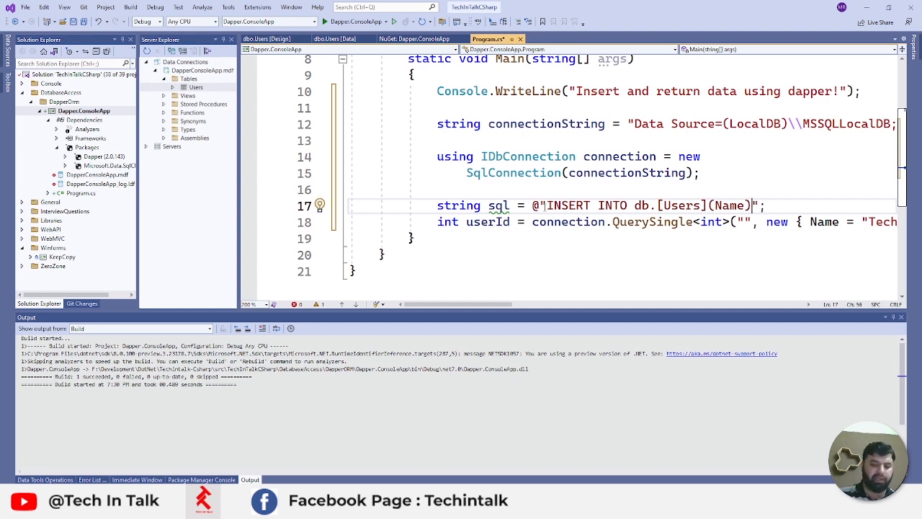
type(",")
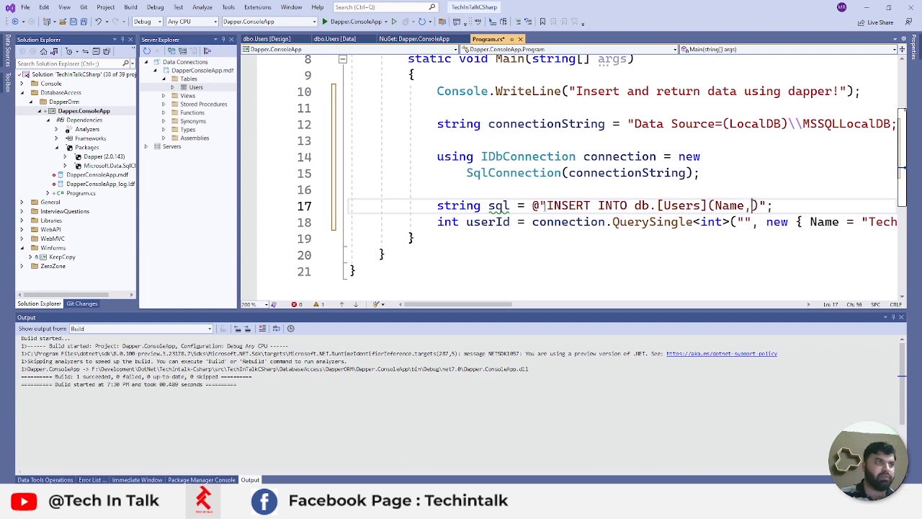
type("Ad")
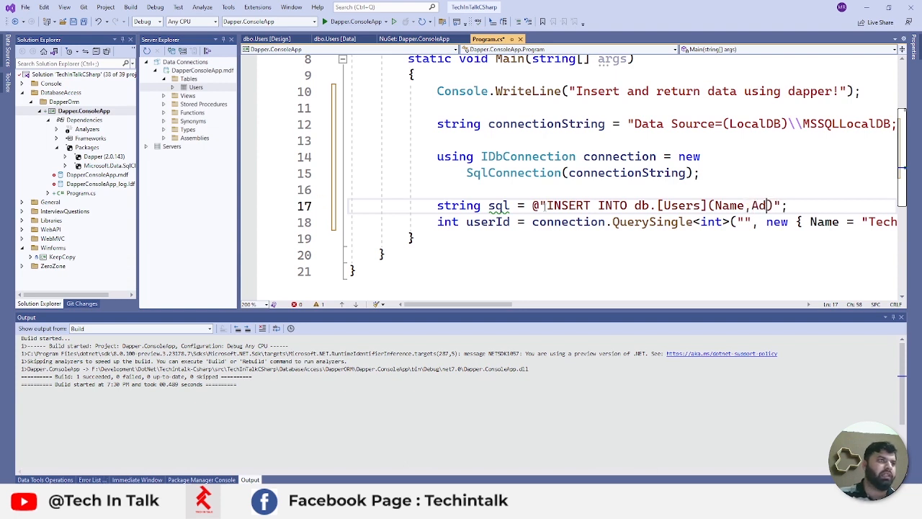
key("Backspace")
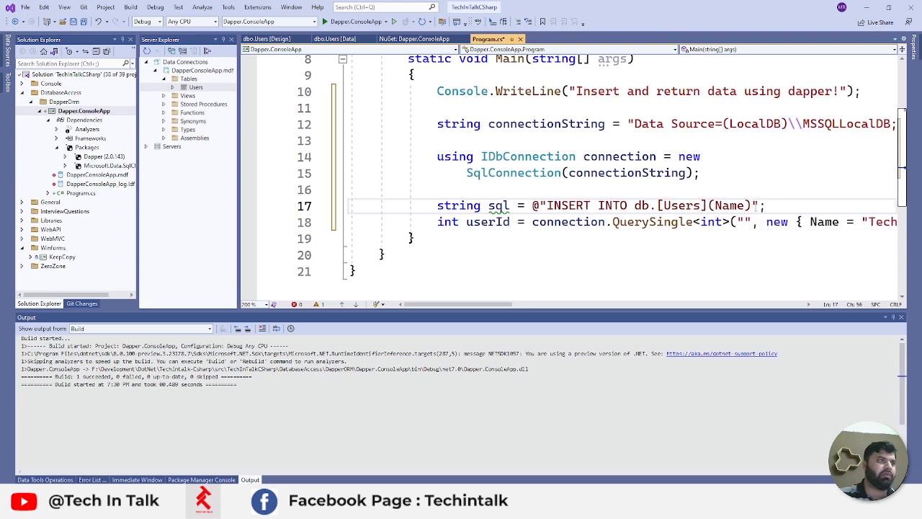
type("OUT\";")
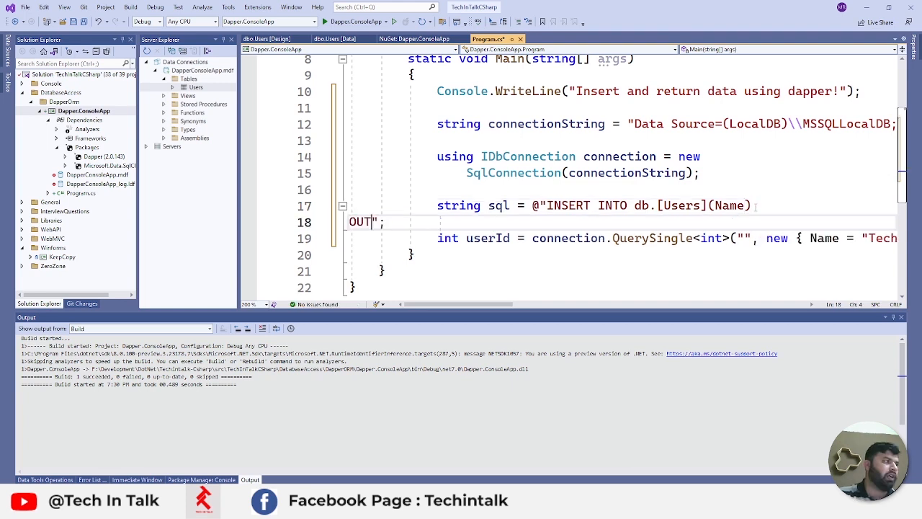
type("PUT")
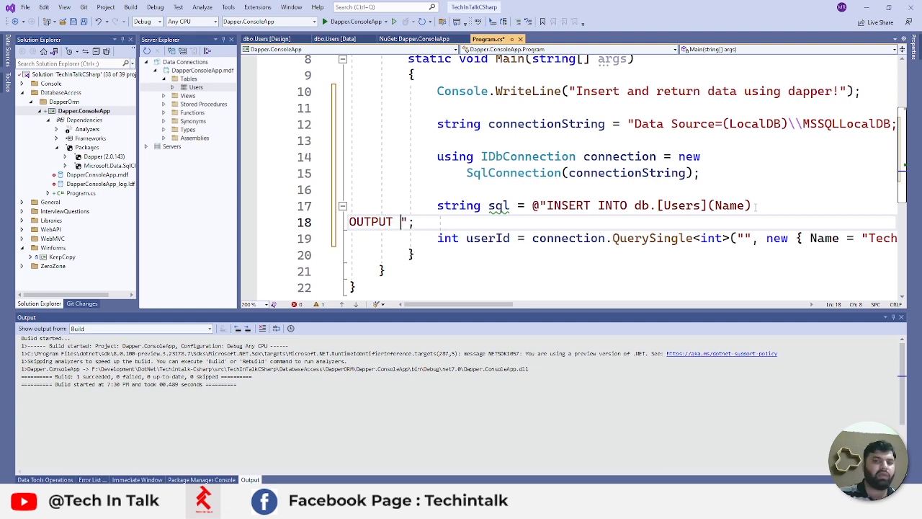
type("INSERTED")
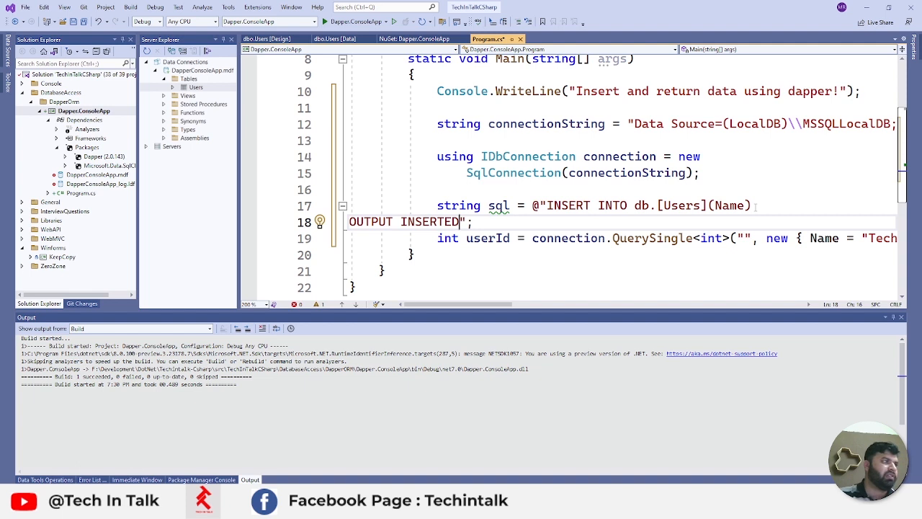
type(".")
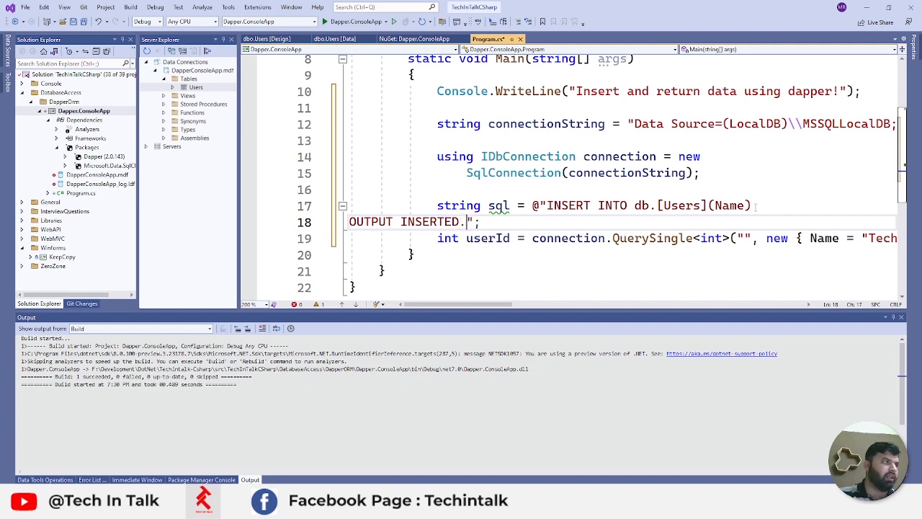
type("[ID")
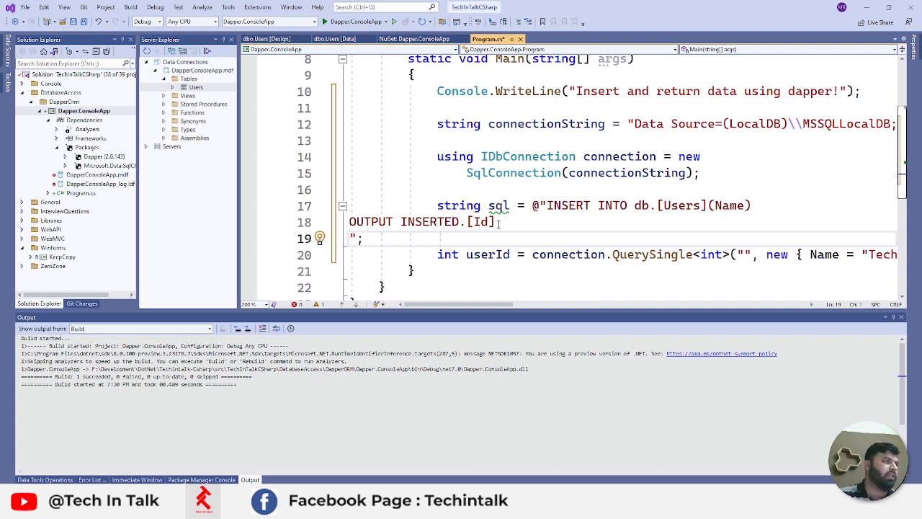
type("VALUES")
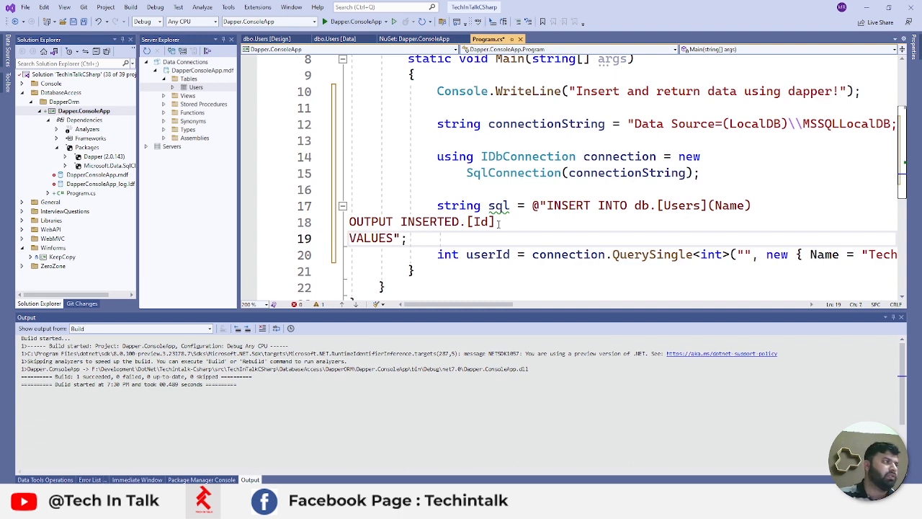
type("(@NA")
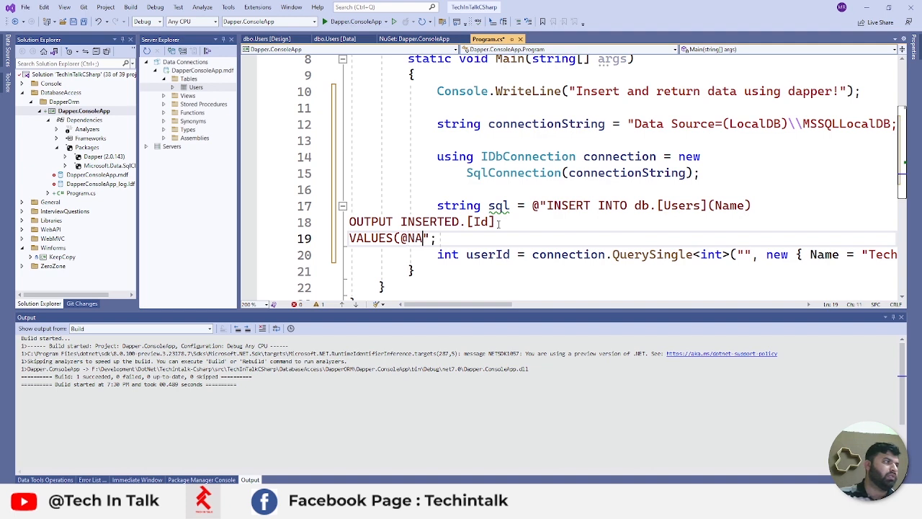
type("m")
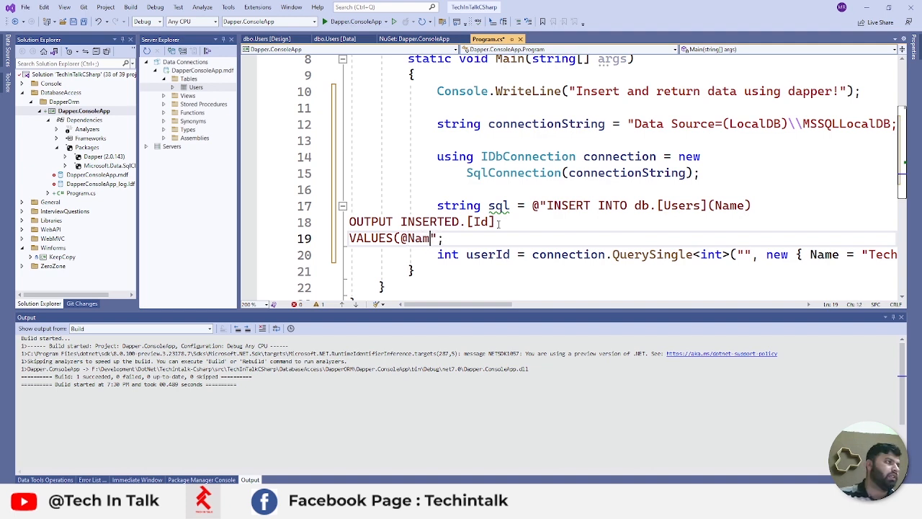
type("e);")
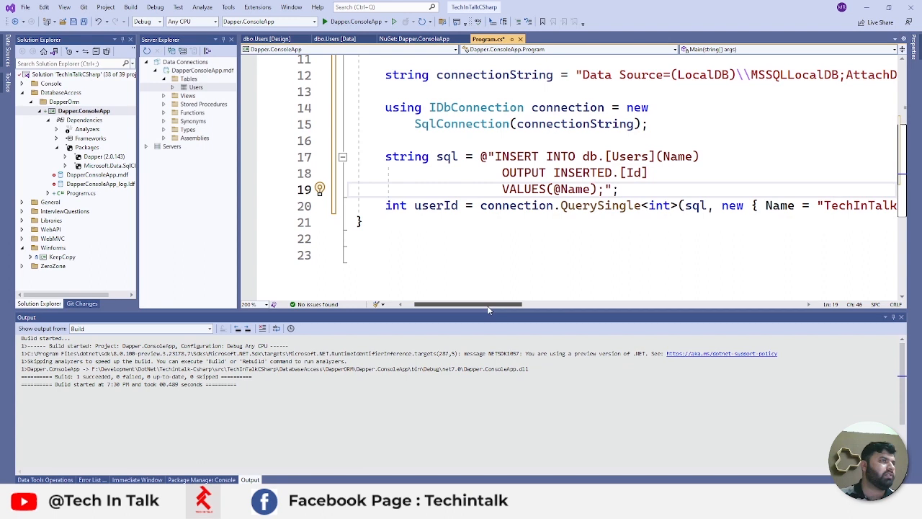
Step: Print userId with Console.WriteLine and change the schema from db to dbo
left_click(531, 255)
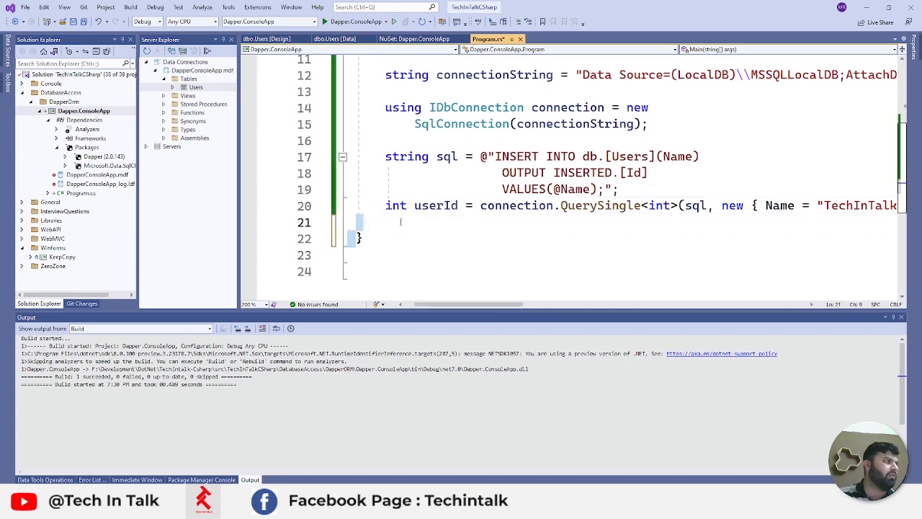
type("Console.WriteLine(userId);")
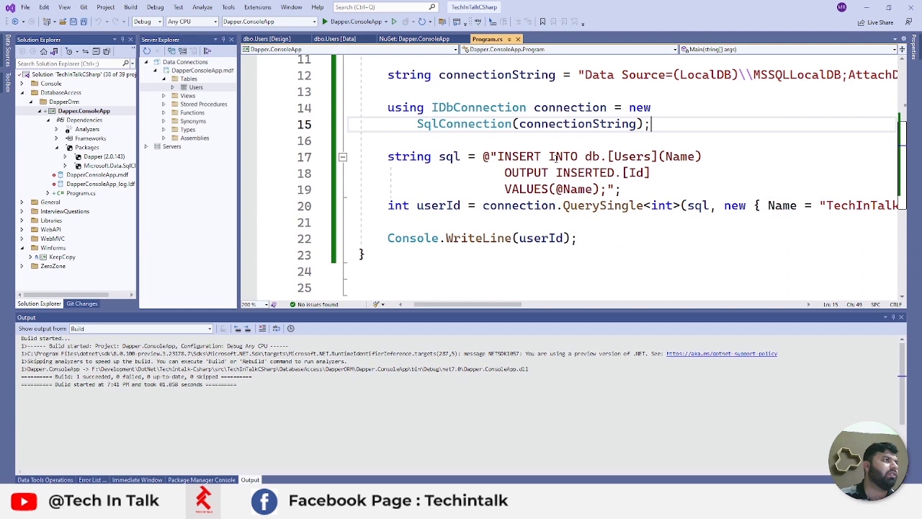
scroll("up", 3)
type("o")
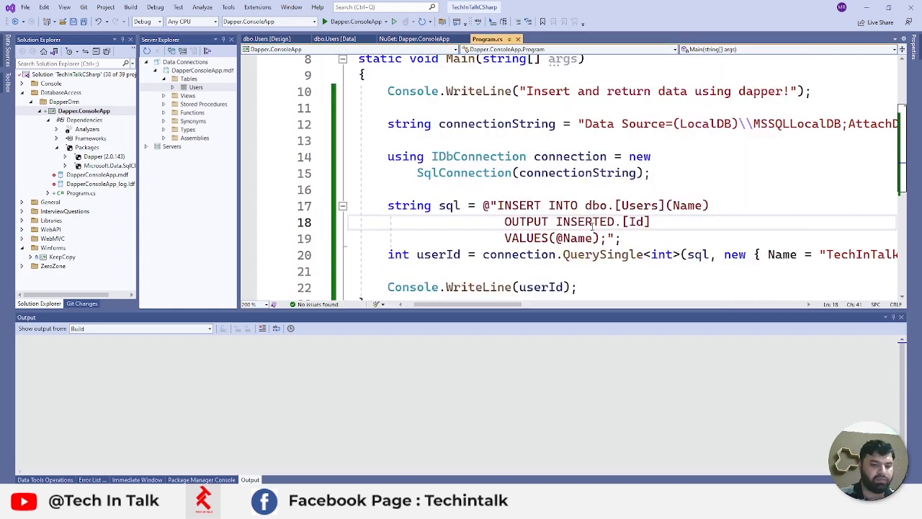
left_click(324, 22)
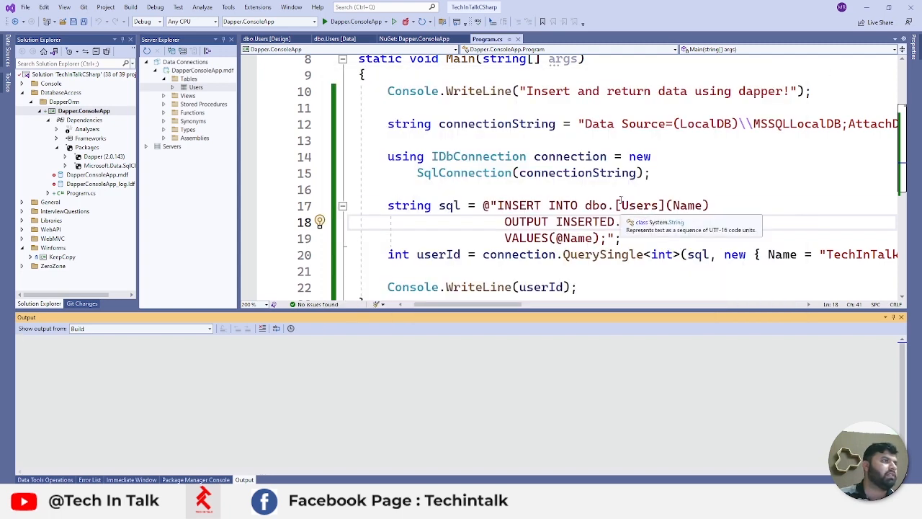
scroll("down", 3)
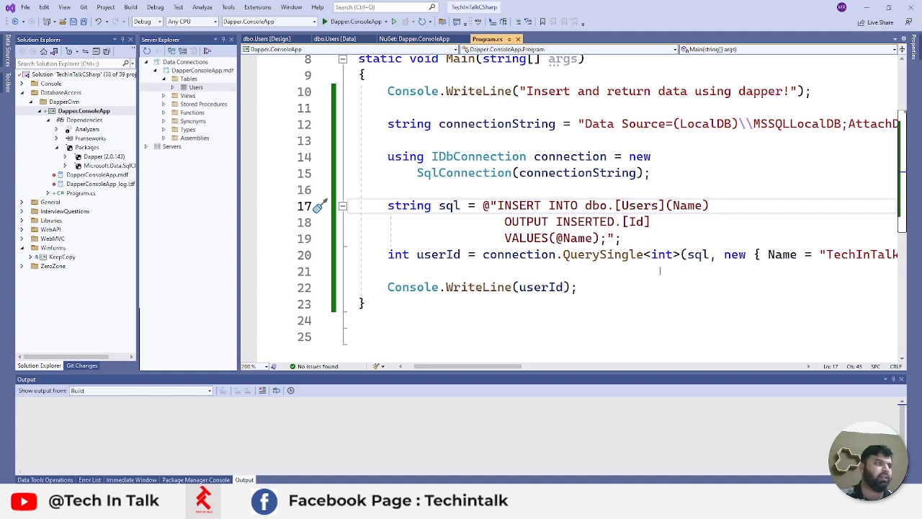
scroll("down", 3)
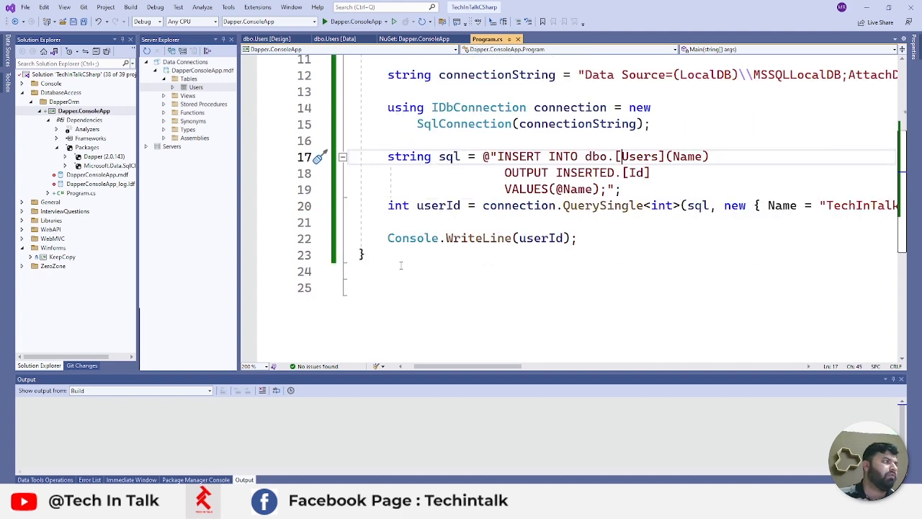
scroll("up", 3)
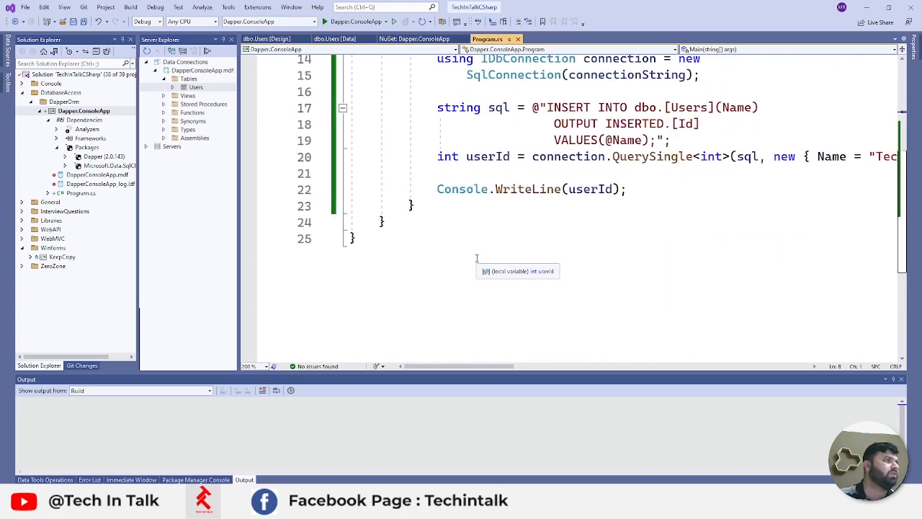
Step: Add a public User class with Id and Name auto-properties
key("enter")
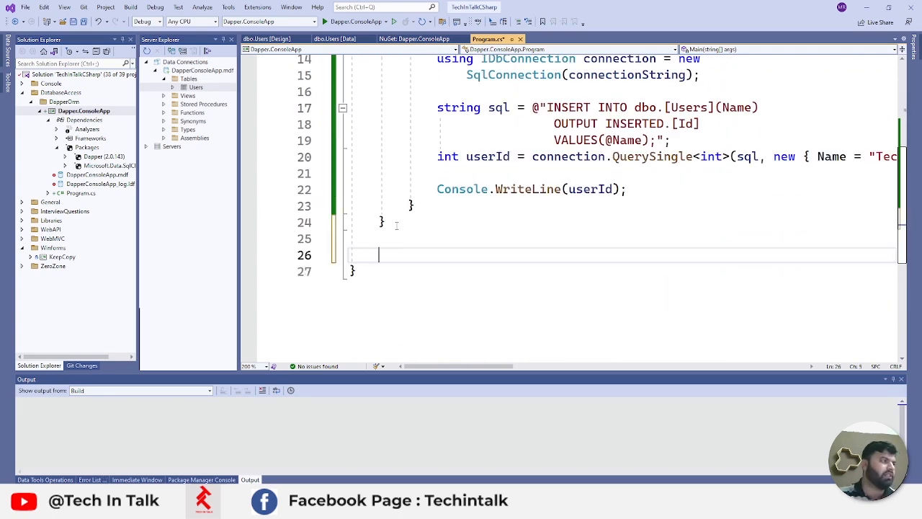
type("public Us")
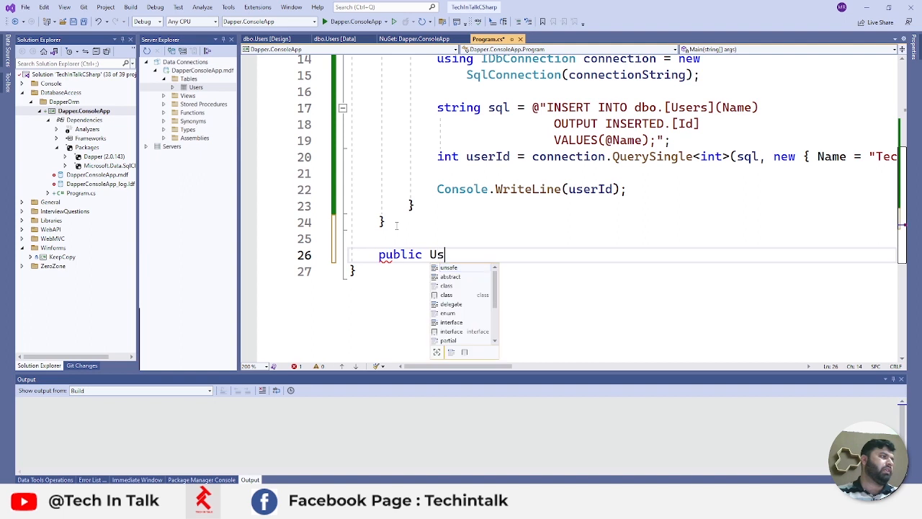
type("class User")
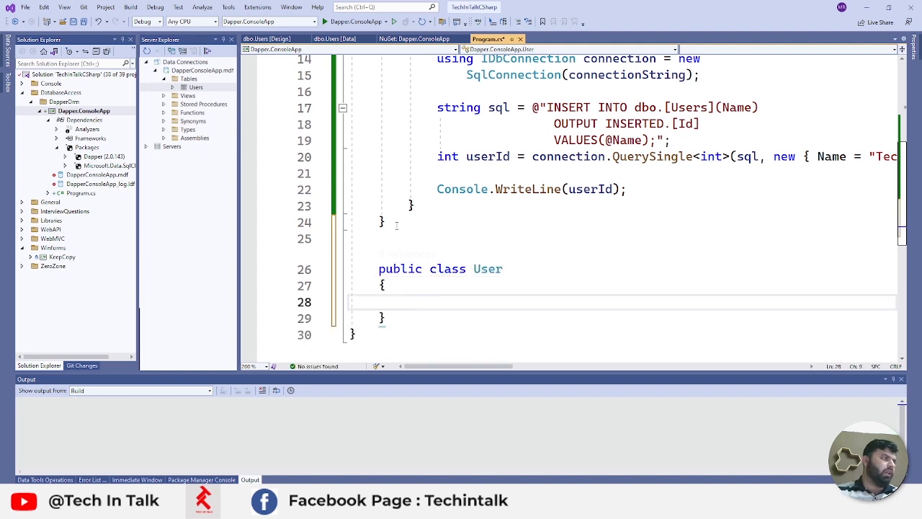
type("public int Id { get; set; }")
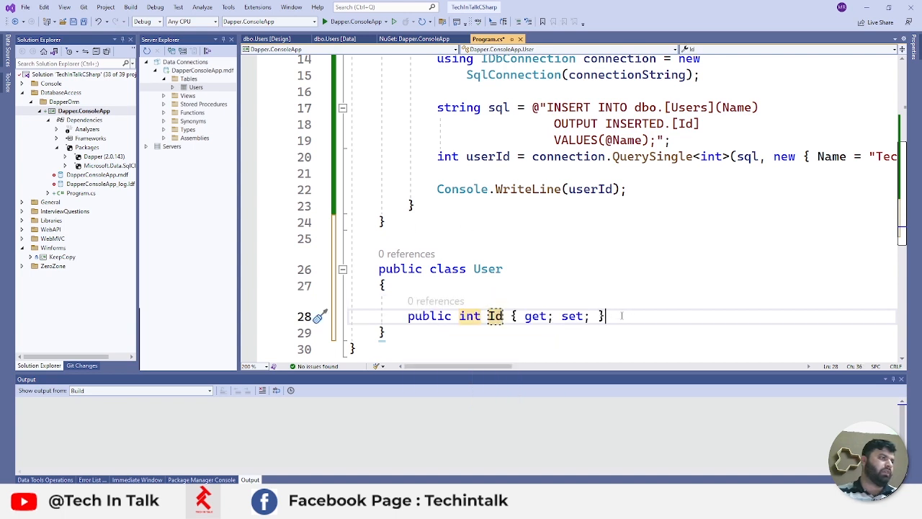
type("public string Name { get; set; }")
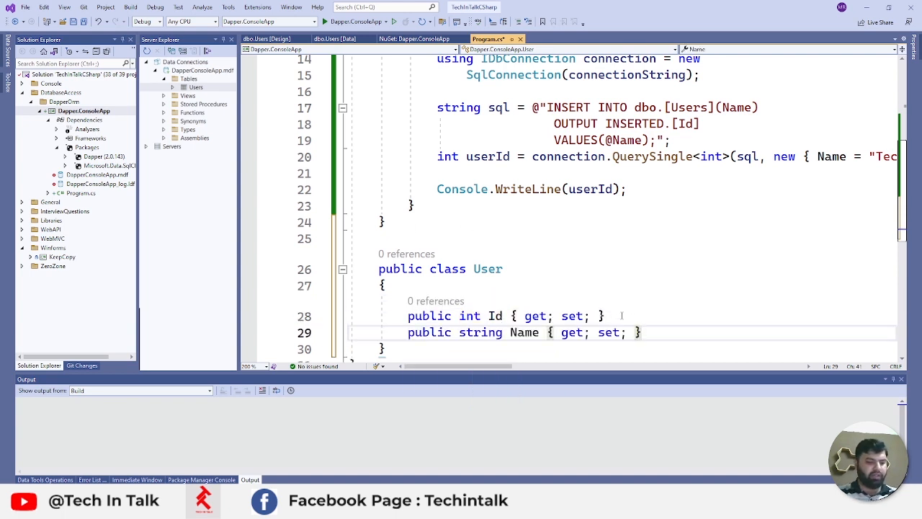
Step: Change QuerySingle<int> to QuerySingle<User> so the query returns a User
scroll("up", 3)
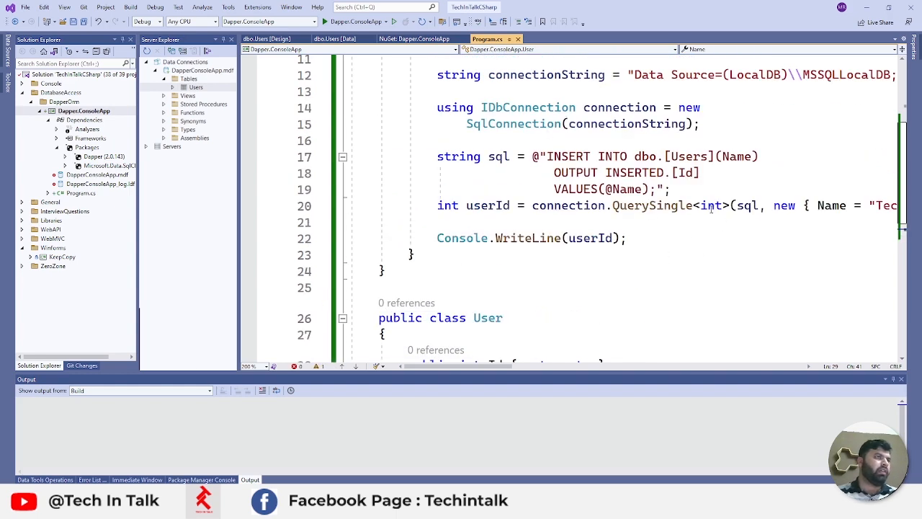
double_click(712, 205)
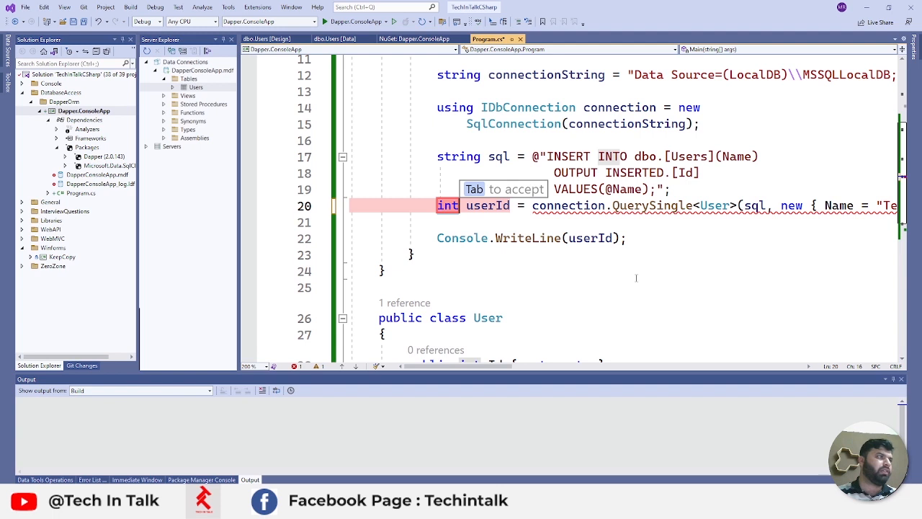
type("User")
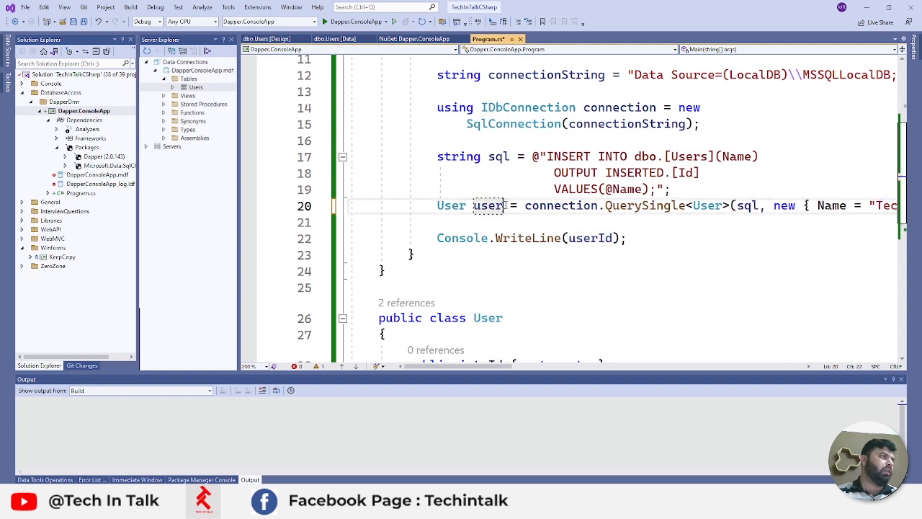
scroll("down", 3)
type(".Name")
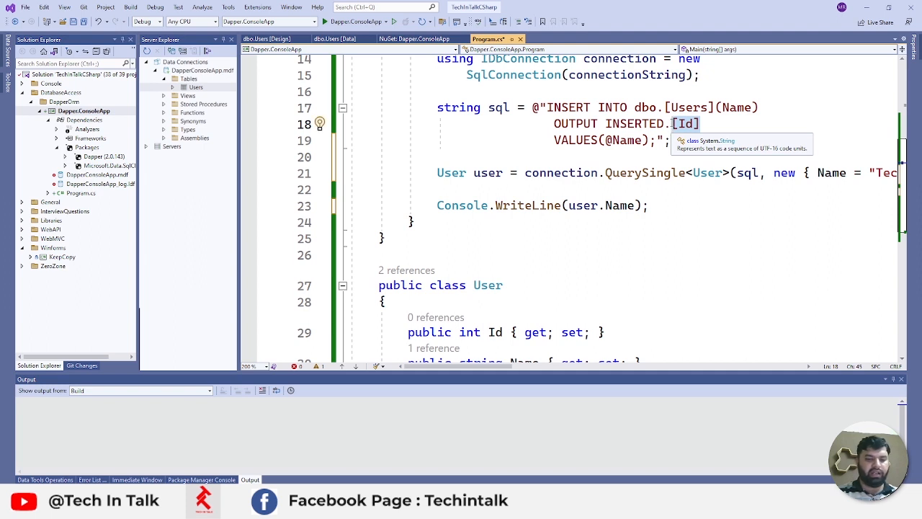
Step: Change the query to OUTPUT INSERTED.*, print user.Id and user.Name, and run
type("*")
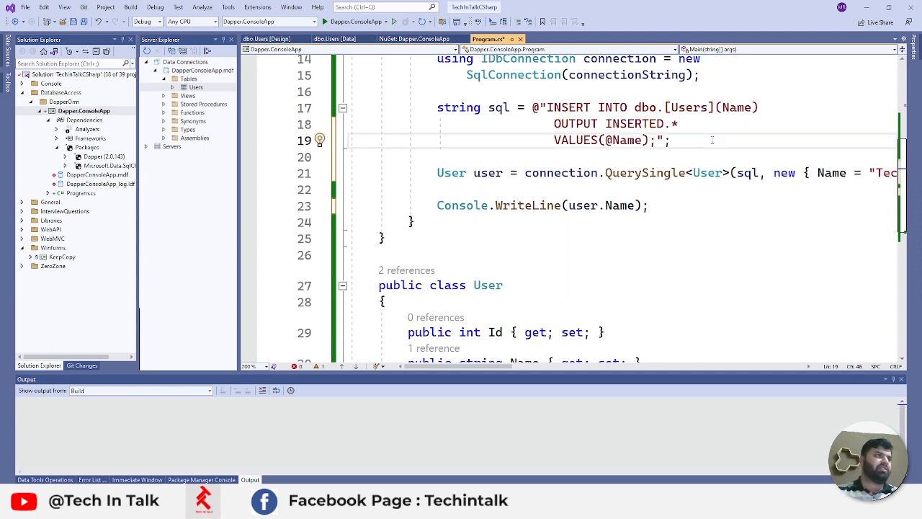
left_click(438, 157)
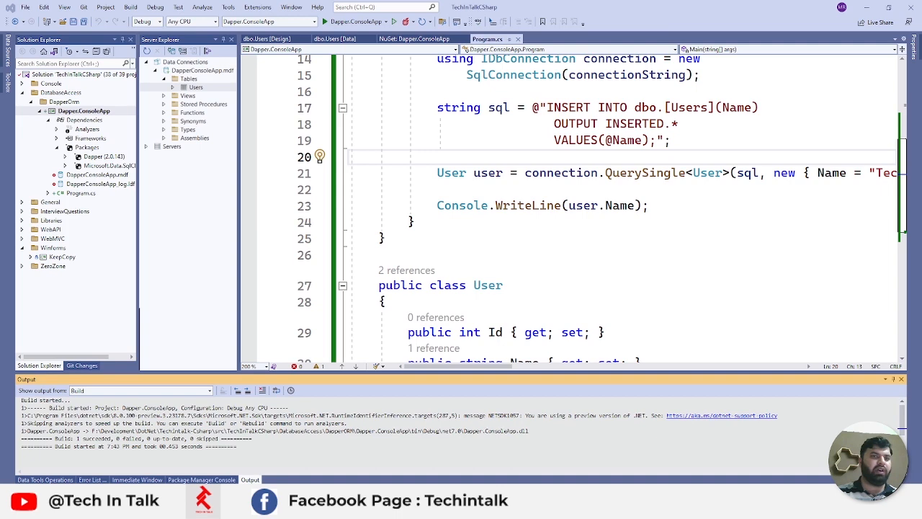
left_click(318, 8)
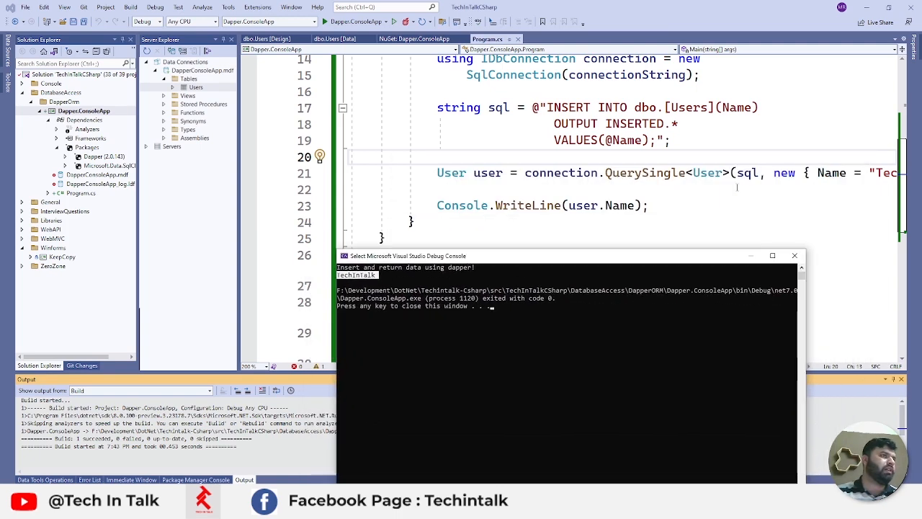
mouse_move(582, 206)
type("Id + \" and \"+user.")
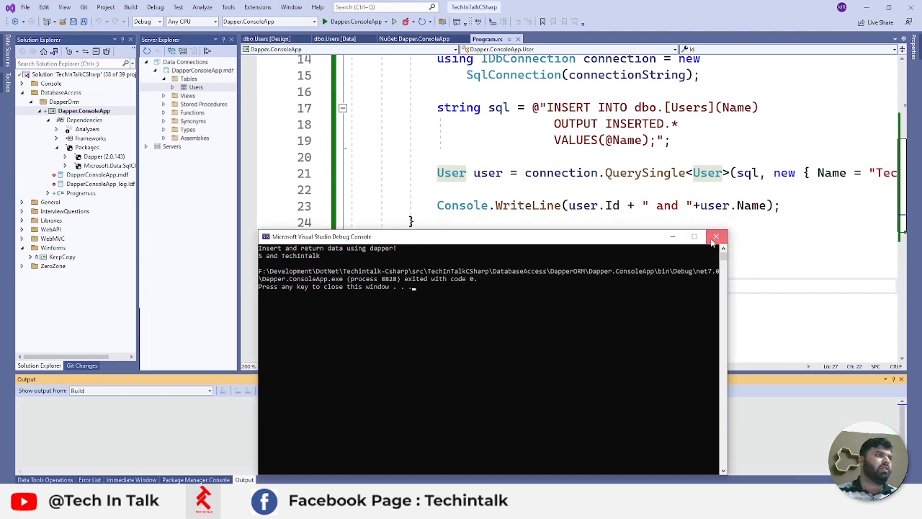
Step: Close the debug console and scroll through Program.cs to review the insert code
left_click(716, 236)
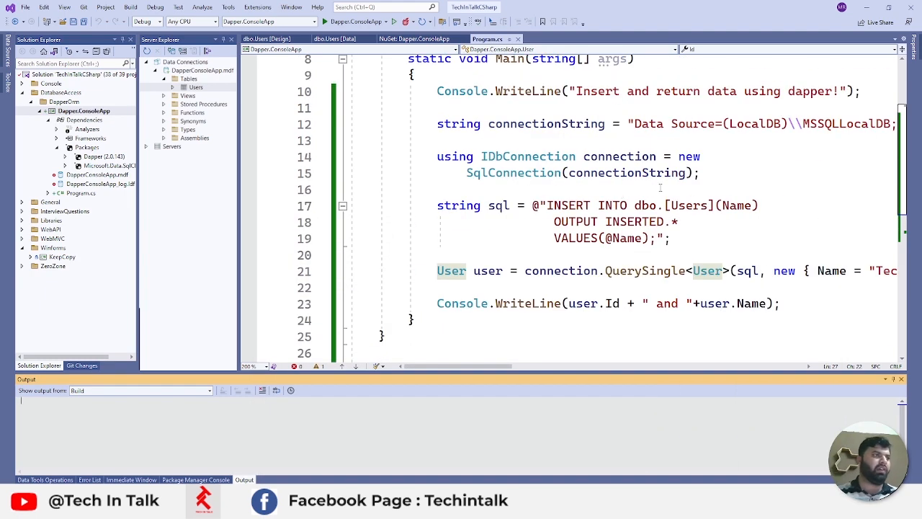
scroll("down", 3)
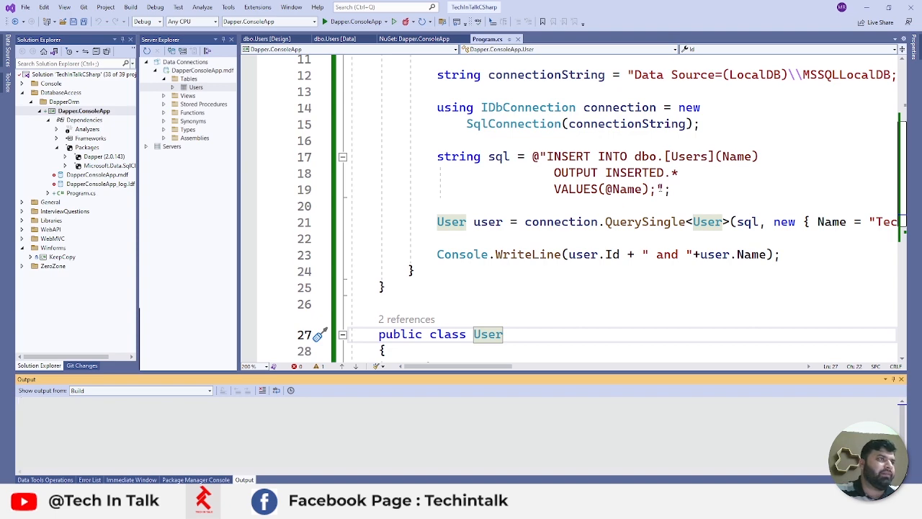
scroll("down", 3)
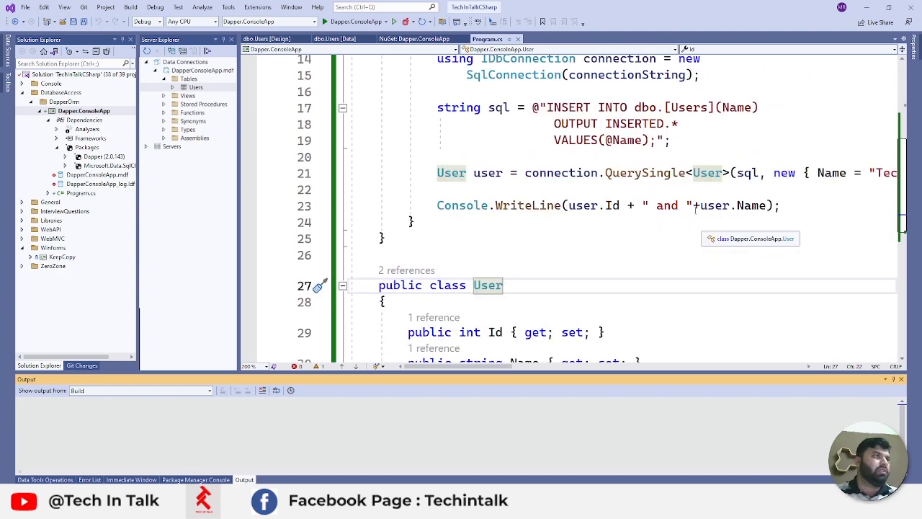
scroll("up", 3)
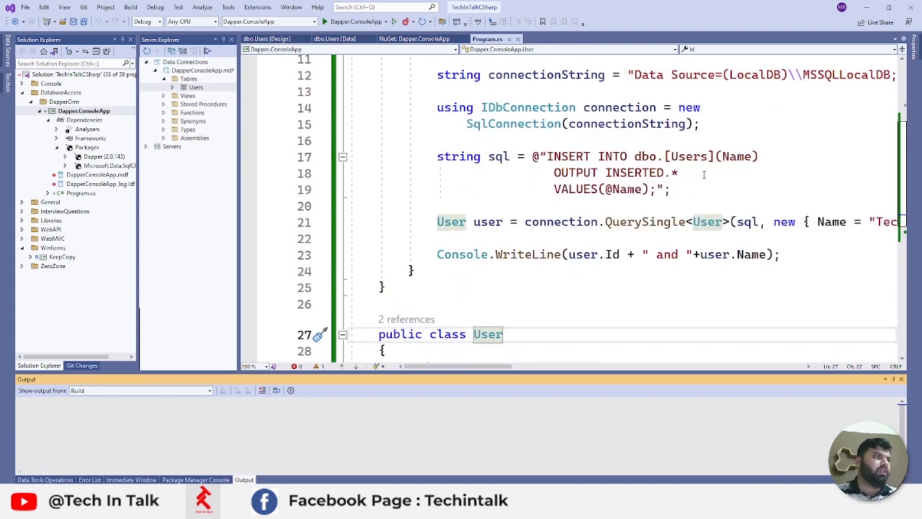
scroll("down", 3)
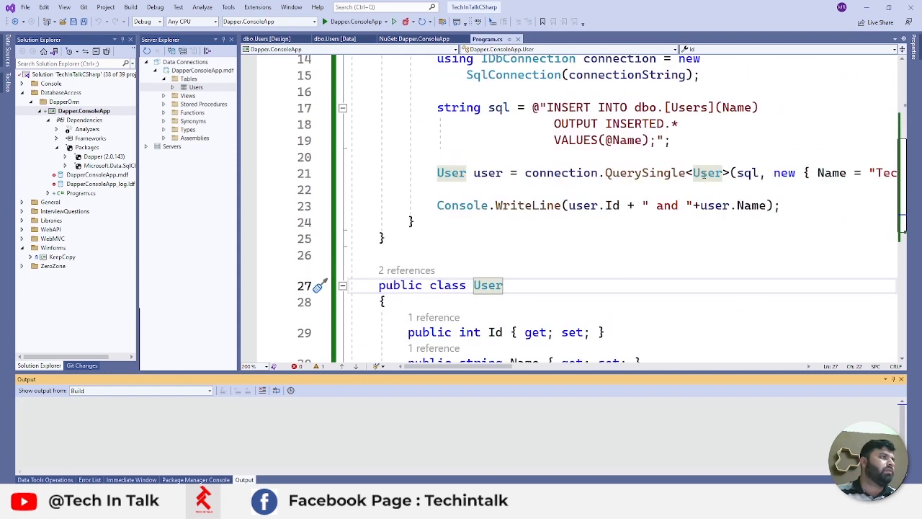